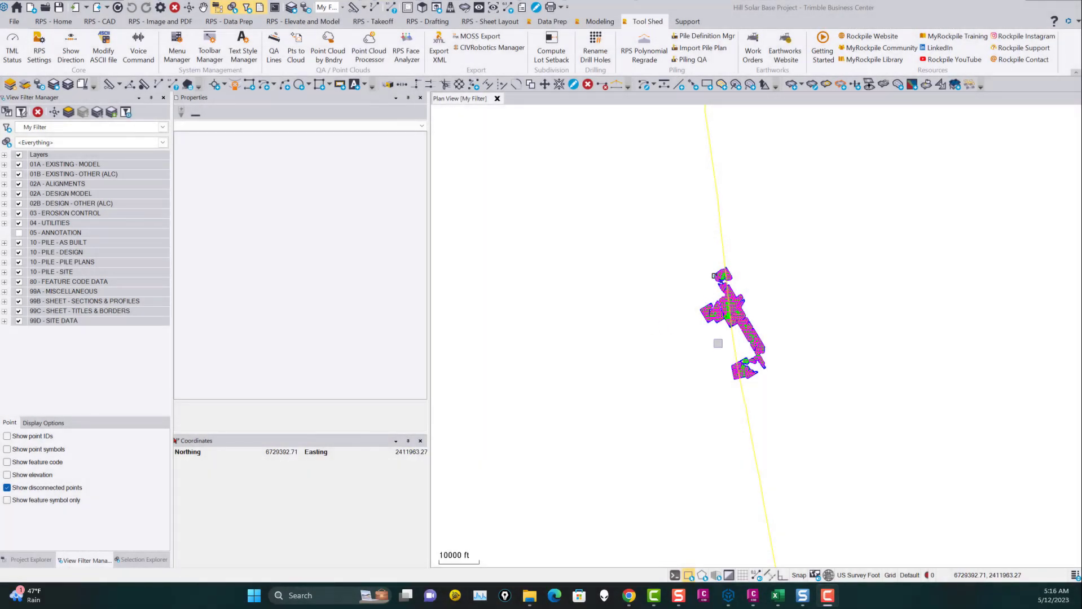
{"action": "mouse_move", "coordinate": [735, 347]}
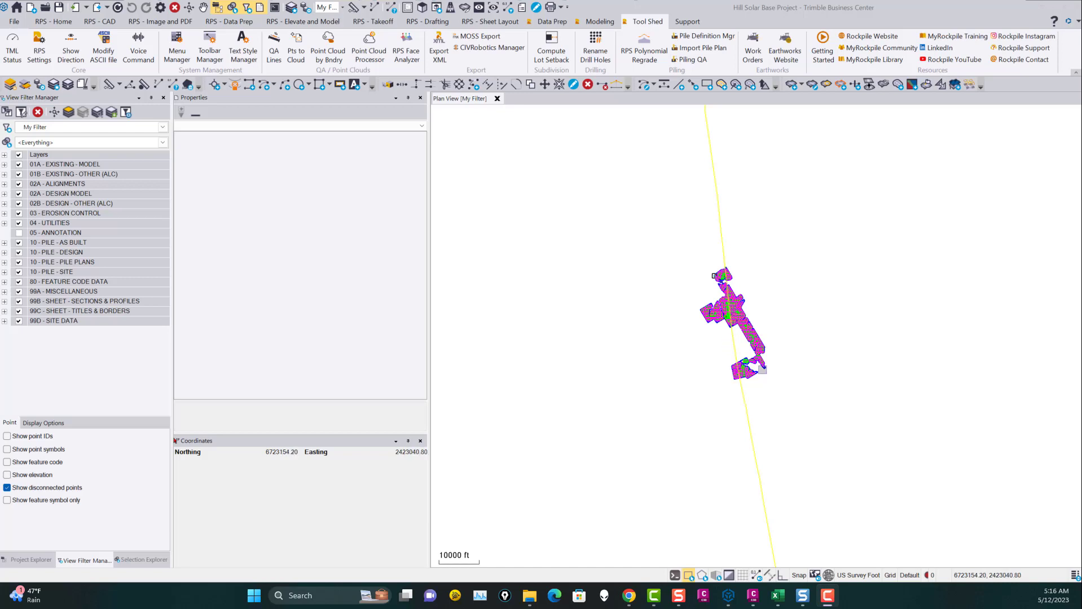
{"action": "mouse_move", "coordinate": [13, 25]}
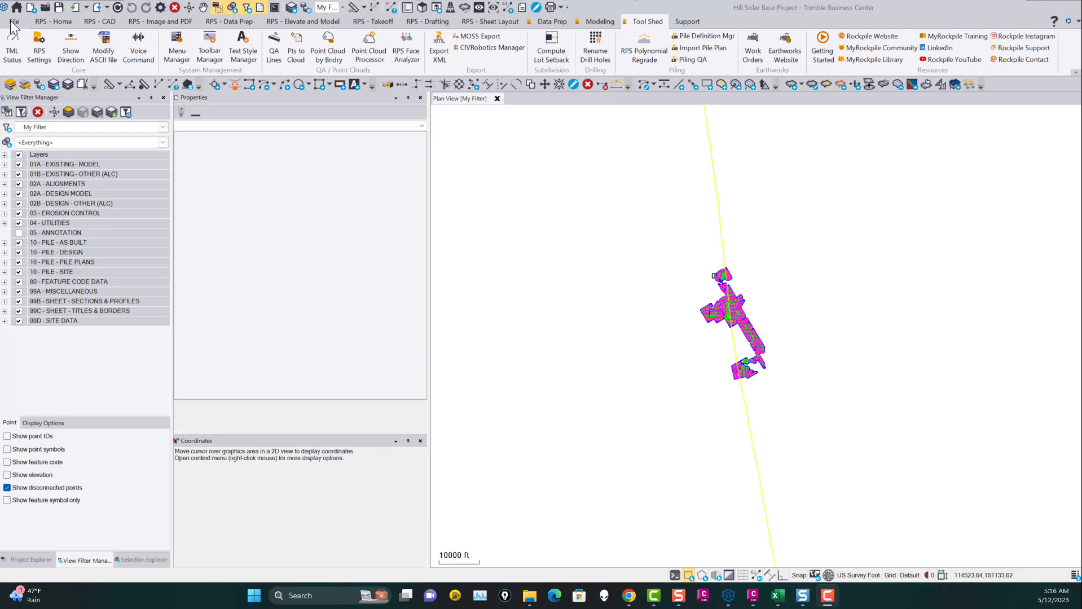
Step: Create a new project from the Mortenson - Hill Solar local template
{"action": "left_click", "coordinate": [13, 7]}
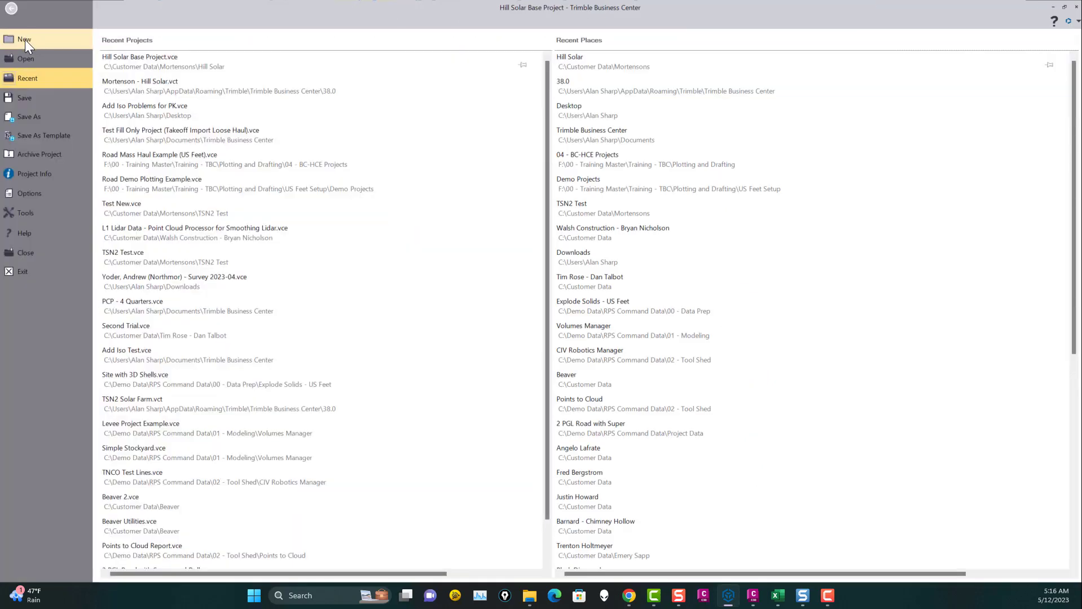
{"action": "left_click", "coordinate": [25, 39]}
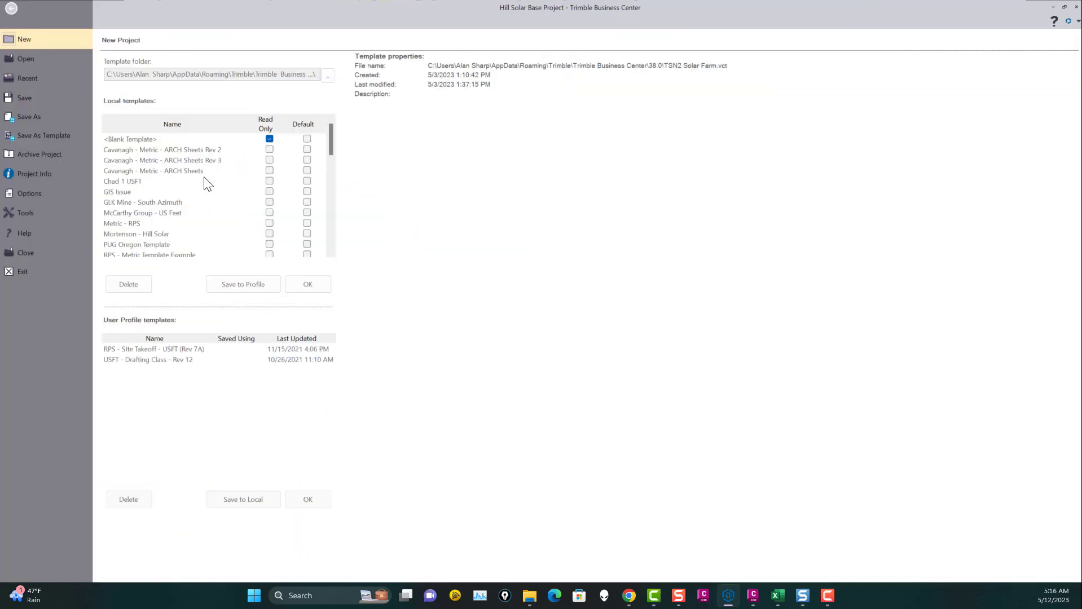
{"action": "mouse_move", "coordinate": [180, 243]}
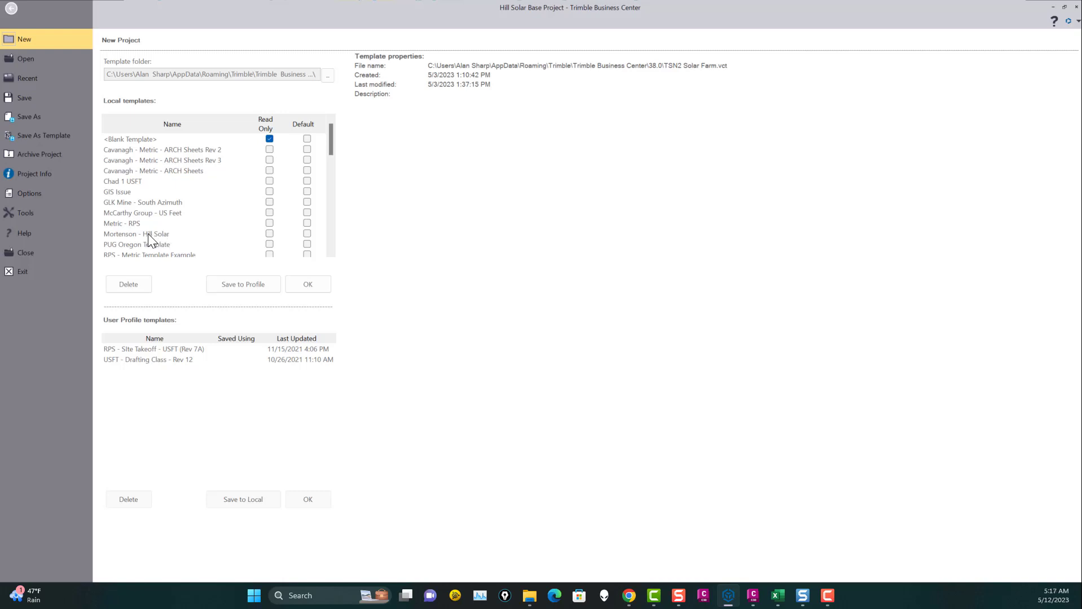
{"action": "left_click", "coordinate": [136, 234]}
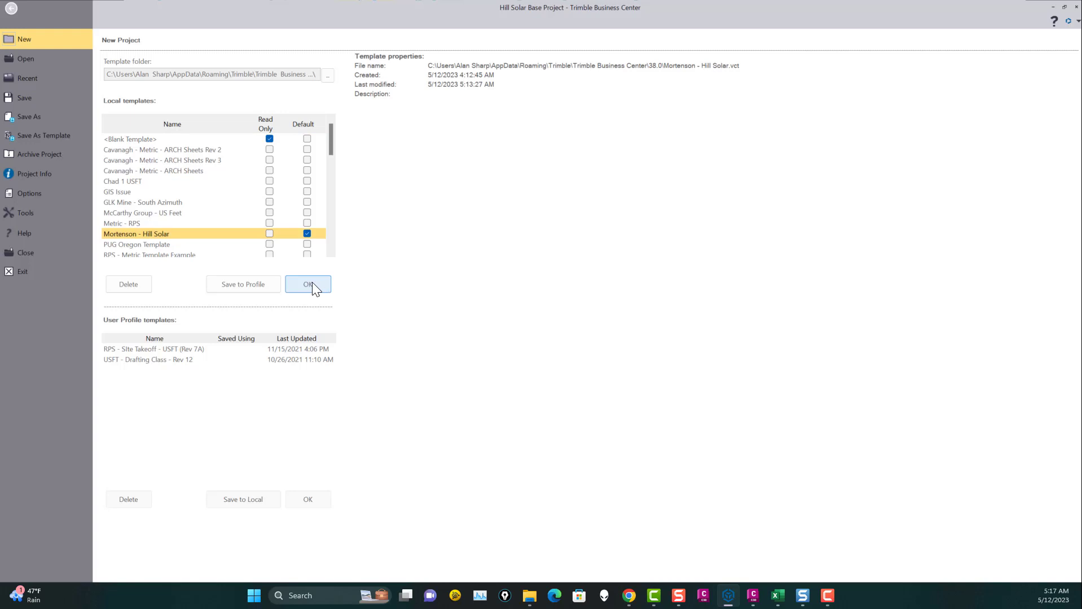
{"action": "mouse_move", "coordinate": [315, 288]}
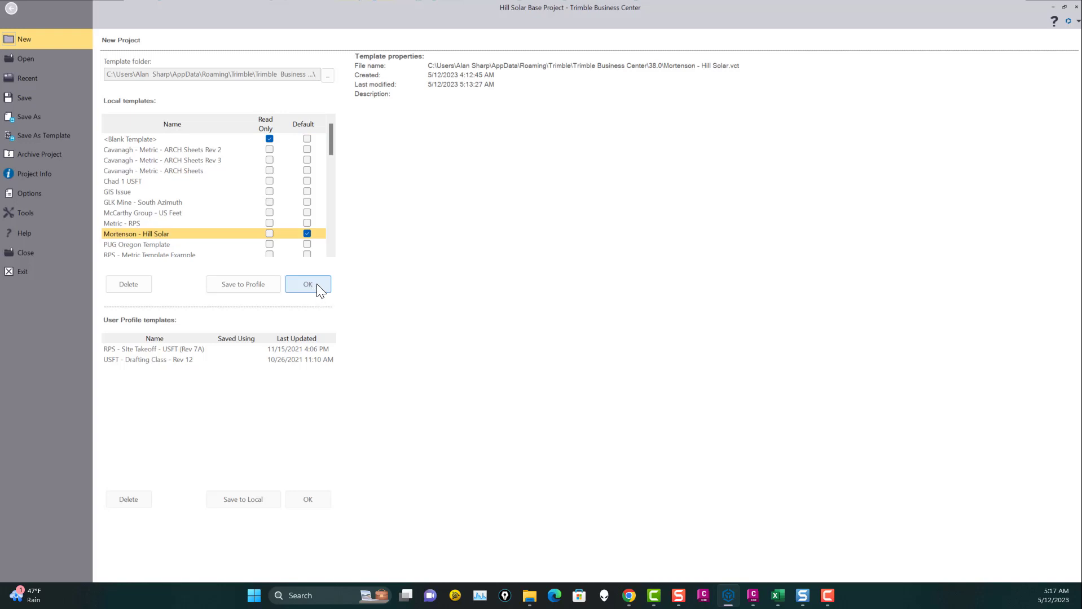
{"action": "left_click", "coordinate": [308, 284]}
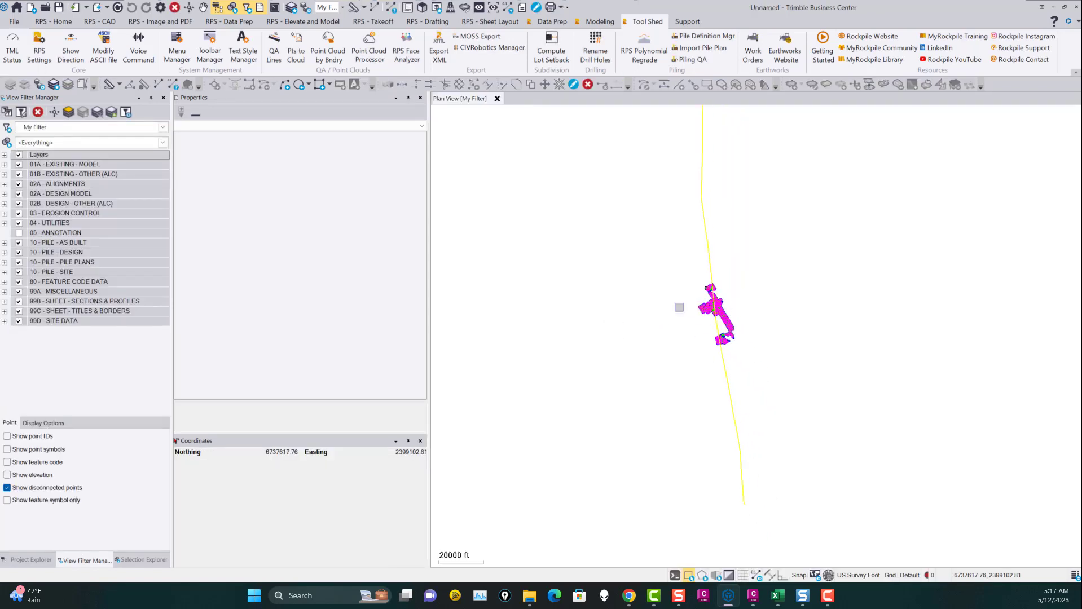
{"action": "mouse_move", "coordinate": [705, 280]}
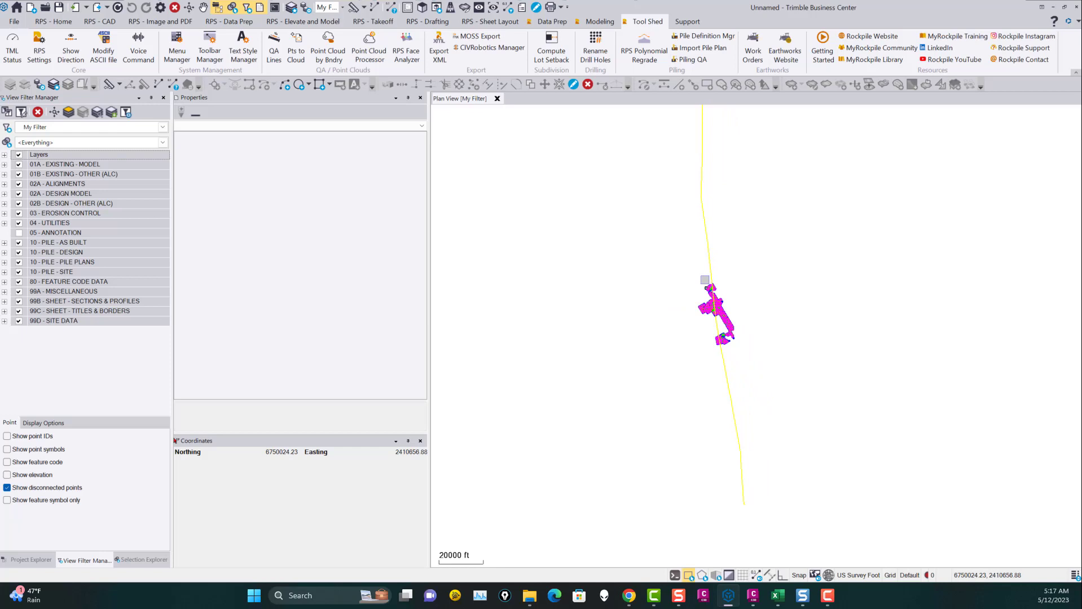
{"action": "mouse_move", "coordinate": [685, 162]}
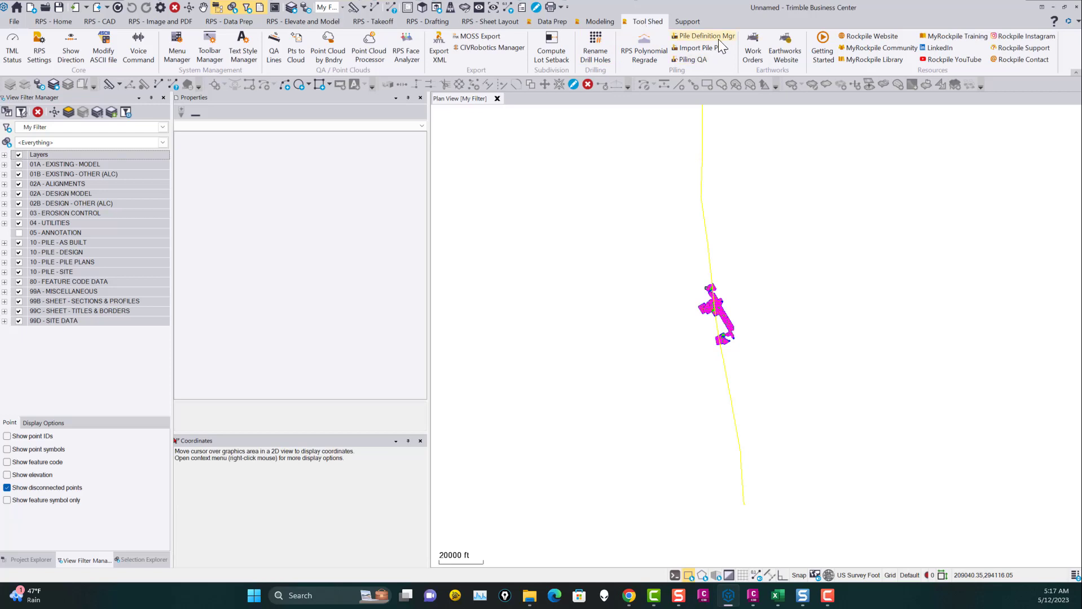
Step: Open Pile Definition Mgr from the Tool Shed Piling group
{"action": "left_click", "coordinate": [705, 36]}
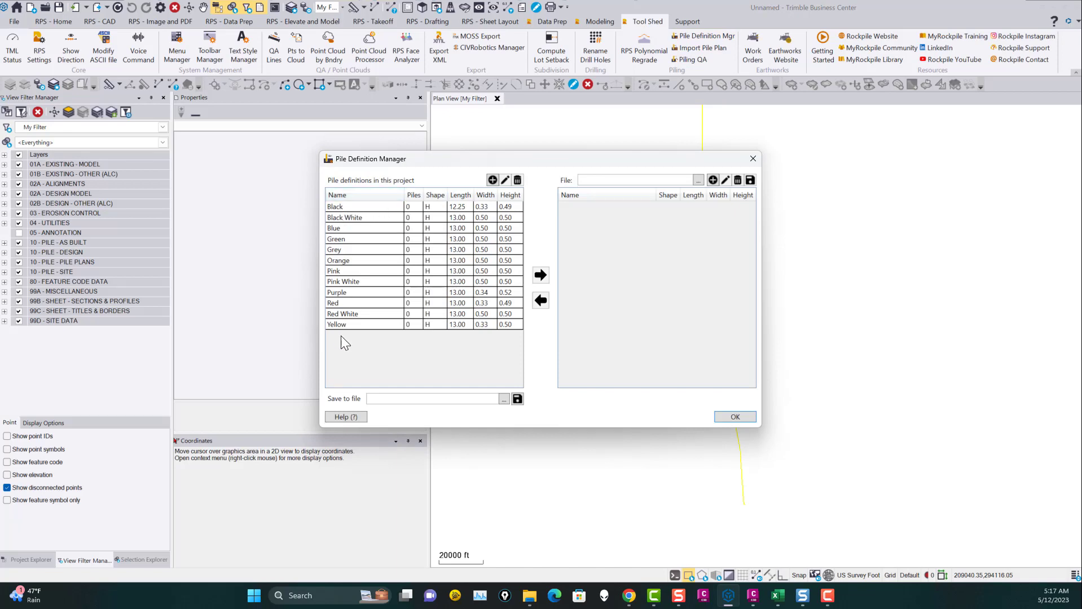
{"action": "mouse_move", "coordinate": [486, 219]}
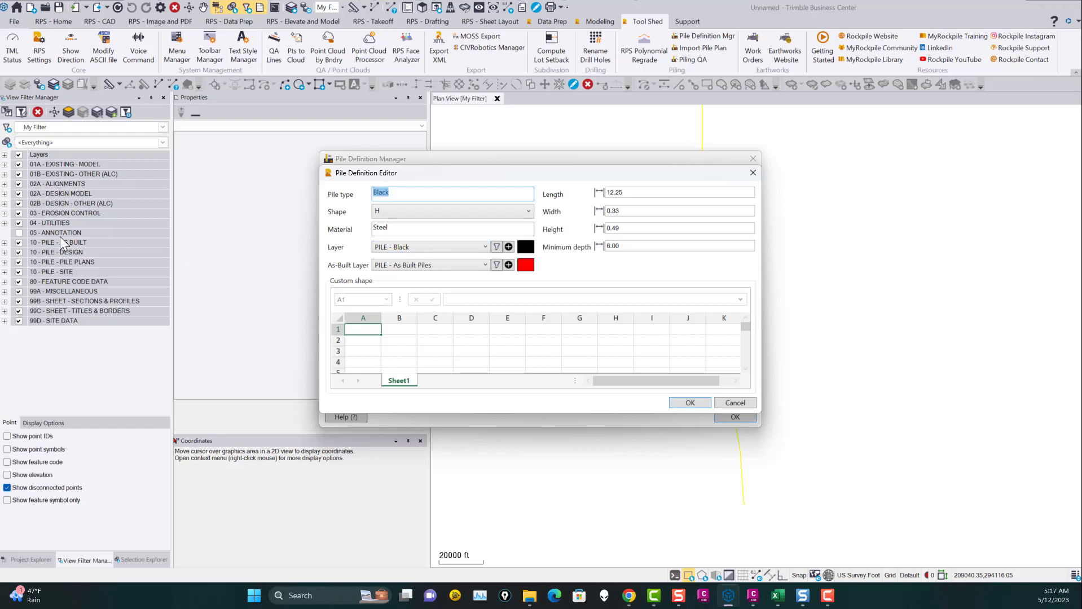
{"action": "mouse_move", "coordinate": [80, 270]}
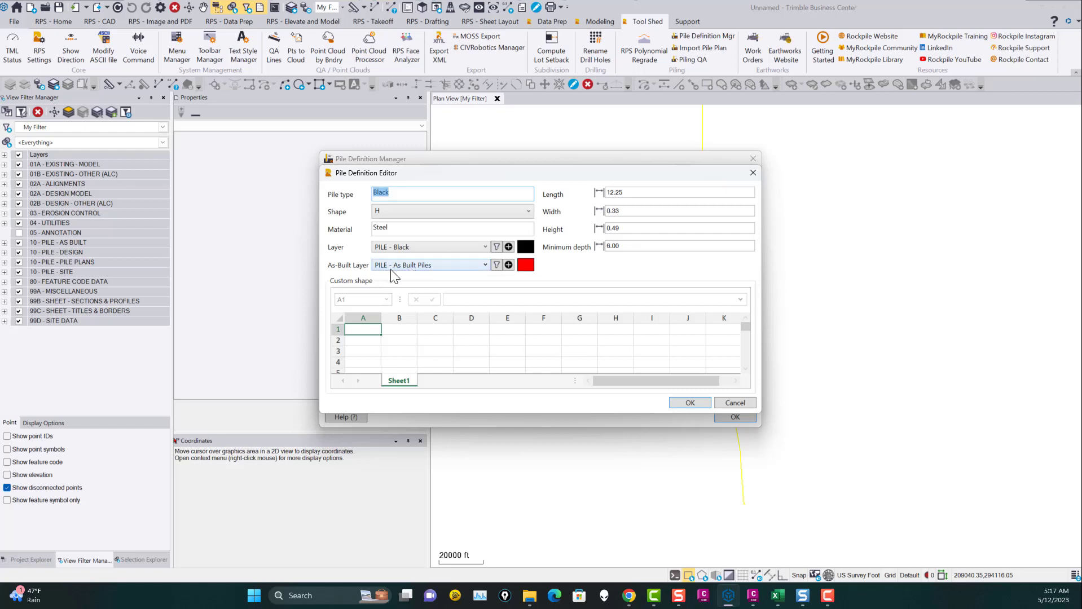
{"action": "mouse_move", "coordinate": [436, 276]}
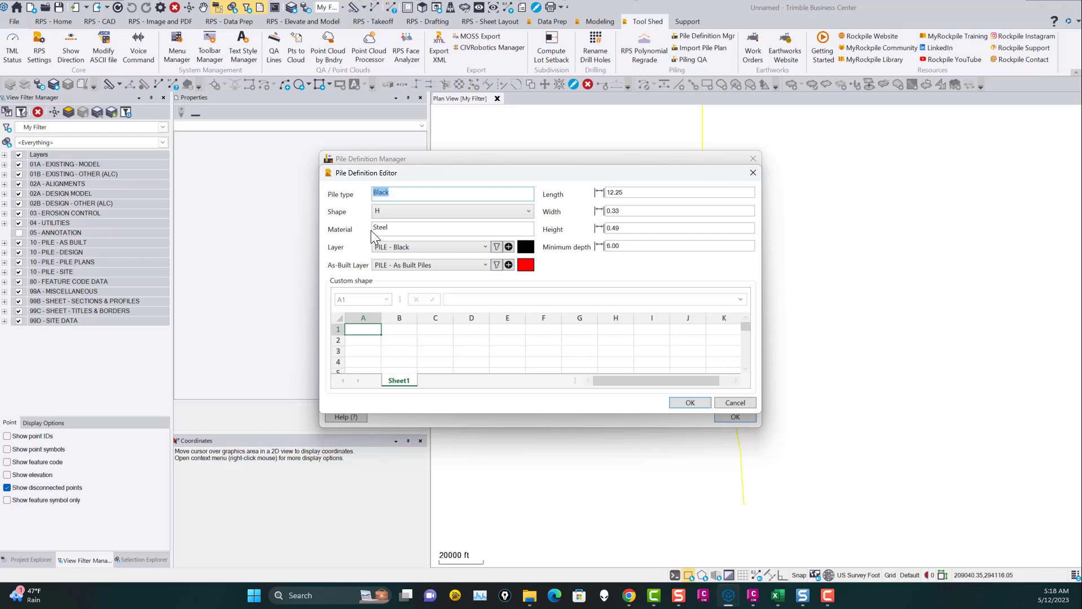
{"action": "mouse_move", "coordinate": [623, 263]}
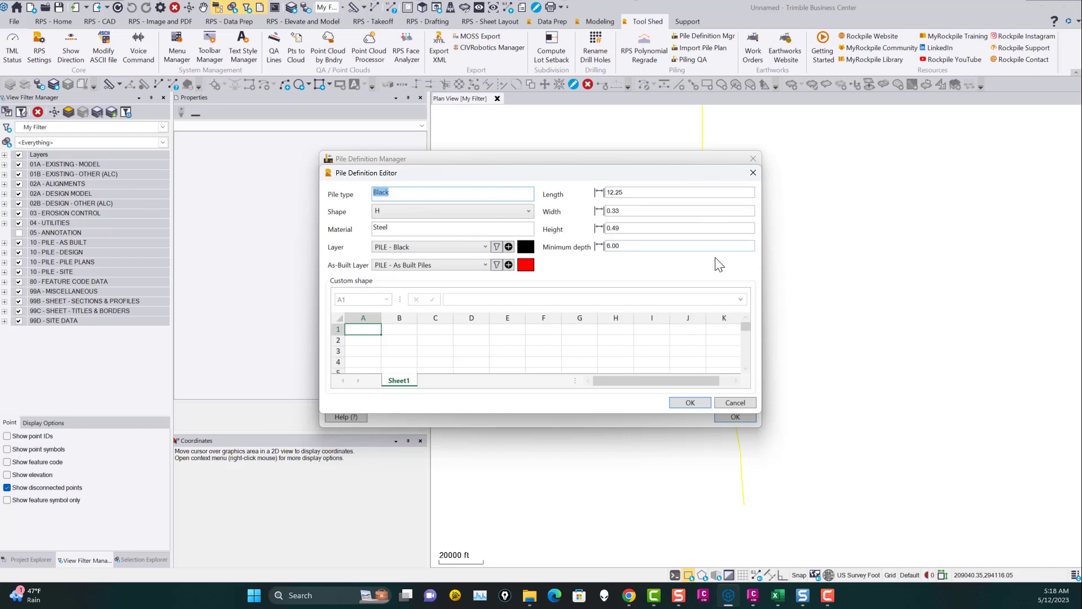
{"action": "left_click", "coordinate": [656, 247]}
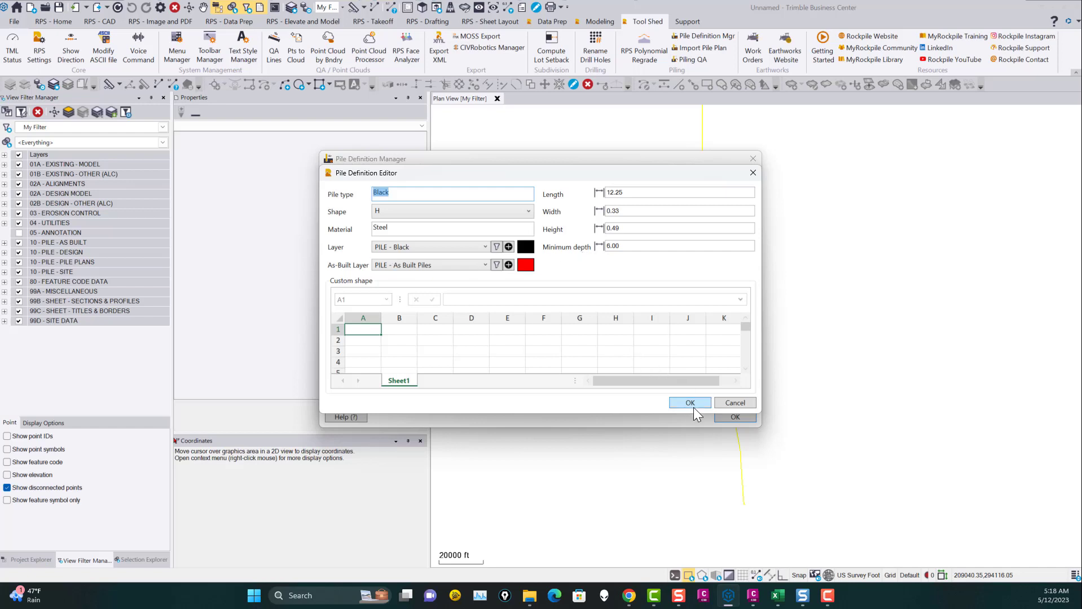
{"action": "left_click", "coordinate": [689, 402]}
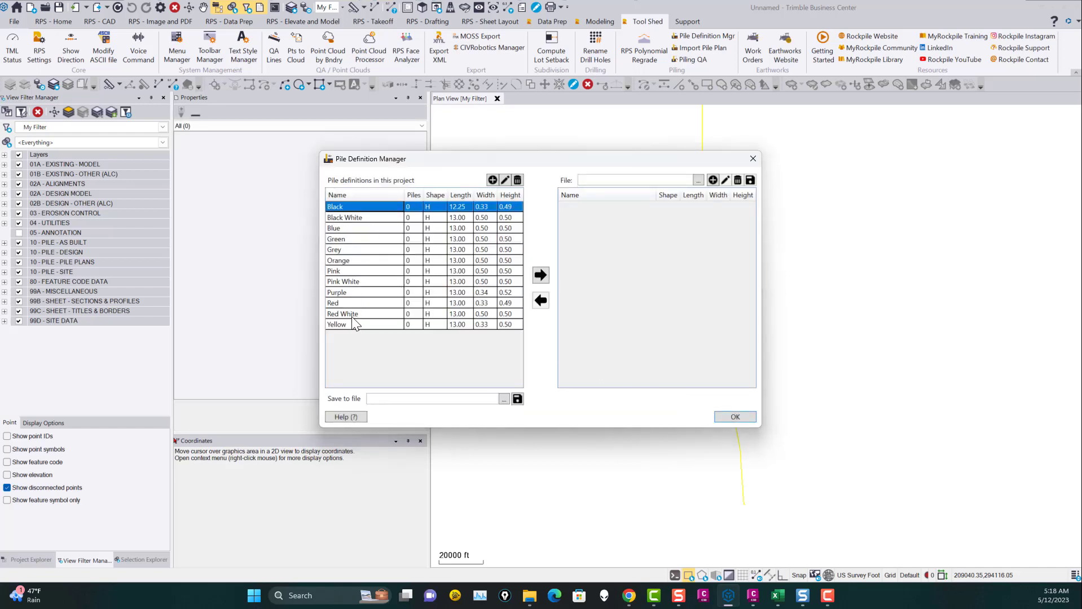
{"action": "mouse_move", "coordinate": [425, 287]}
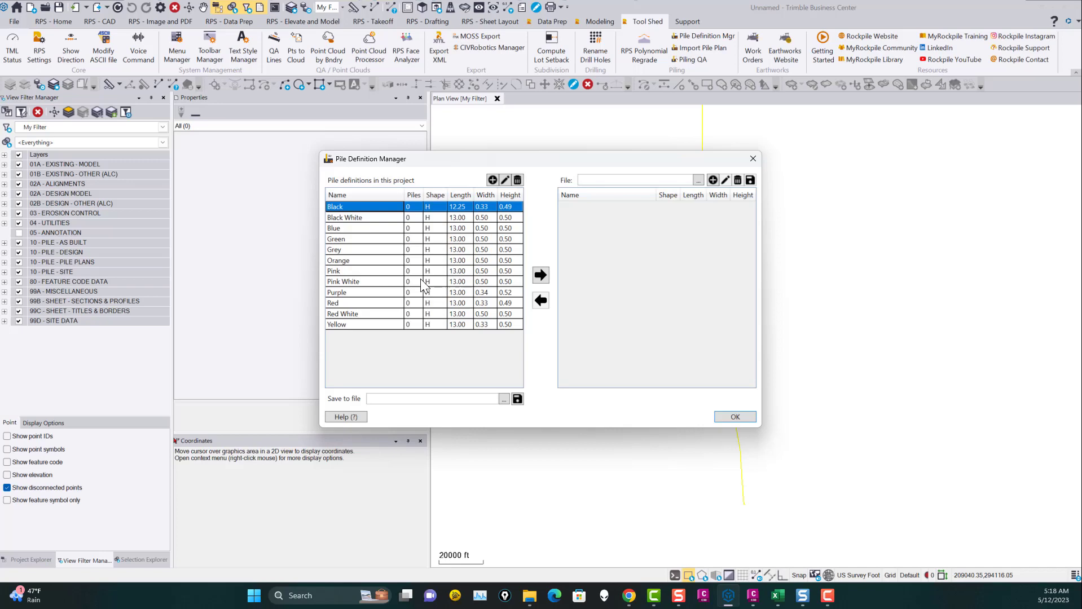
{"action": "mouse_move", "coordinate": [520, 366]}
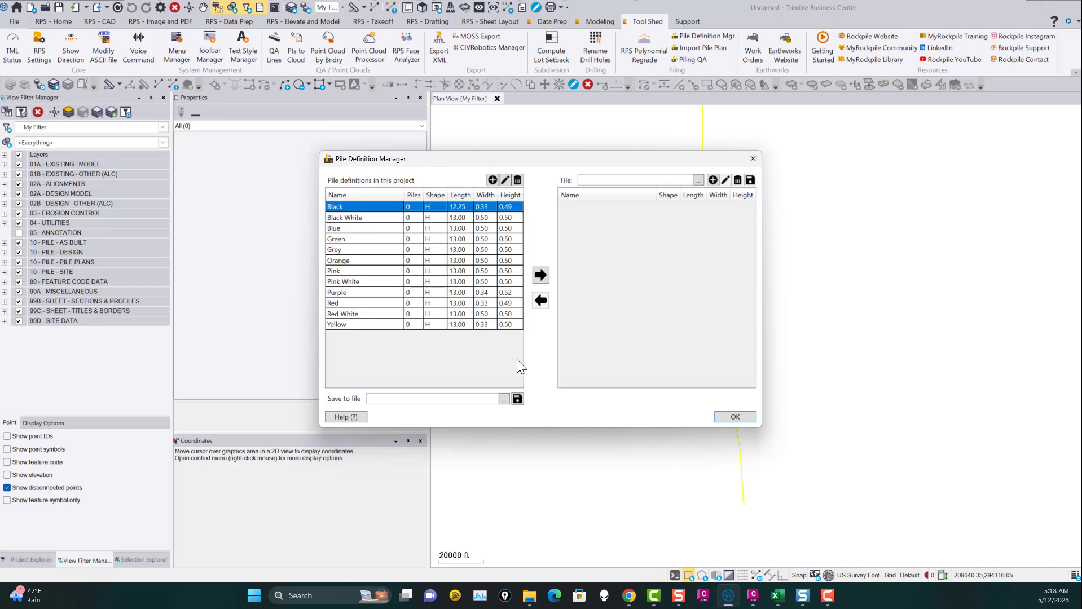
Step: Close Pile Definition Manager and uncheck all layers in View Filter Manager
{"action": "left_click", "coordinate": [733, 416]}
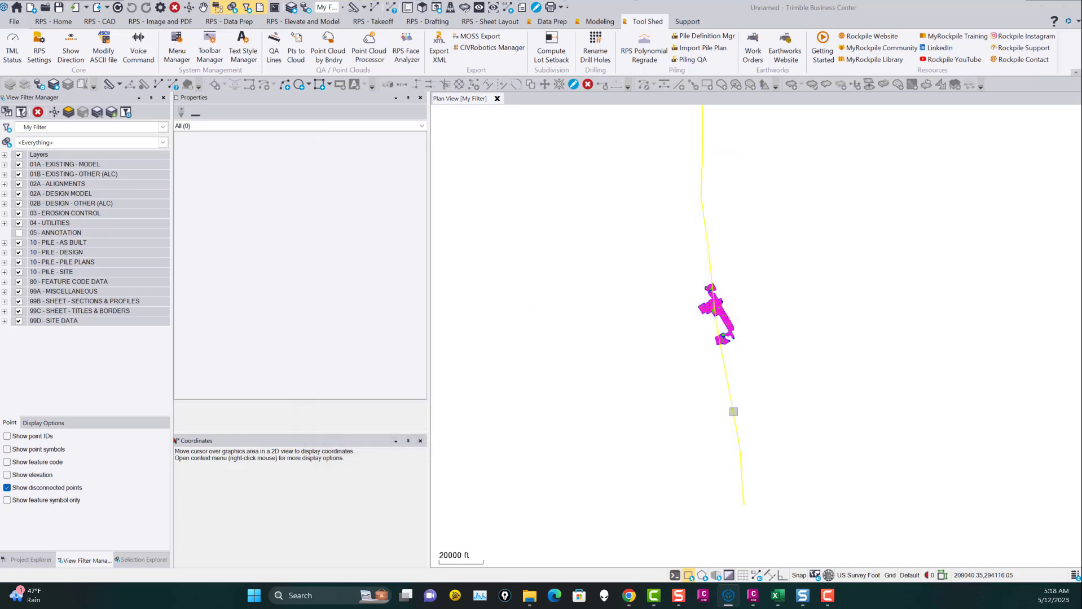
{"action": "mouse_move", "coordinate": [631, 291]}
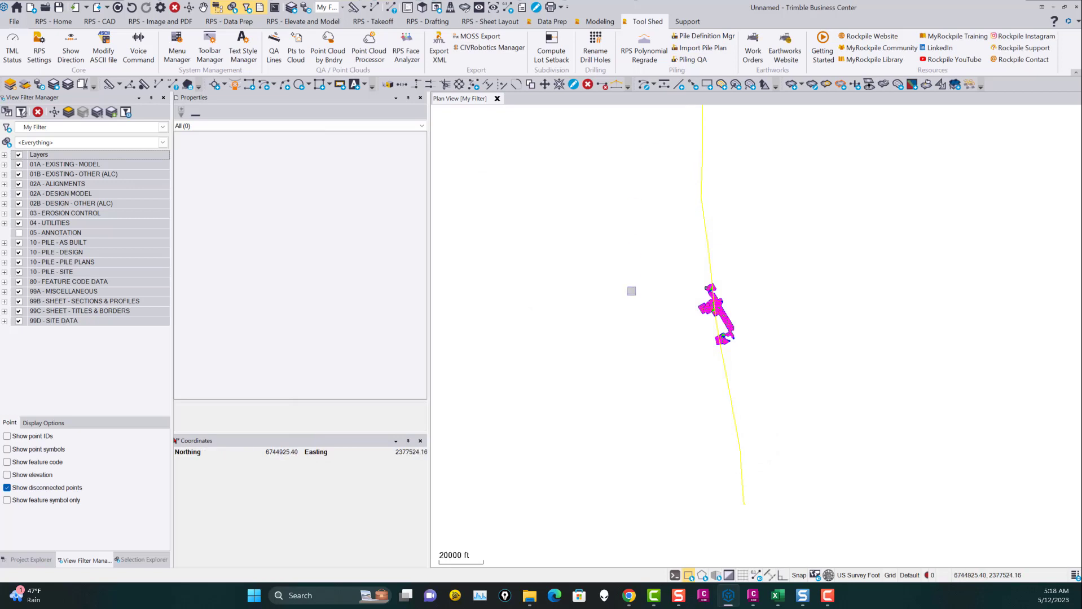
{"action": "mouse_move", "coordinate": [760, 325]}
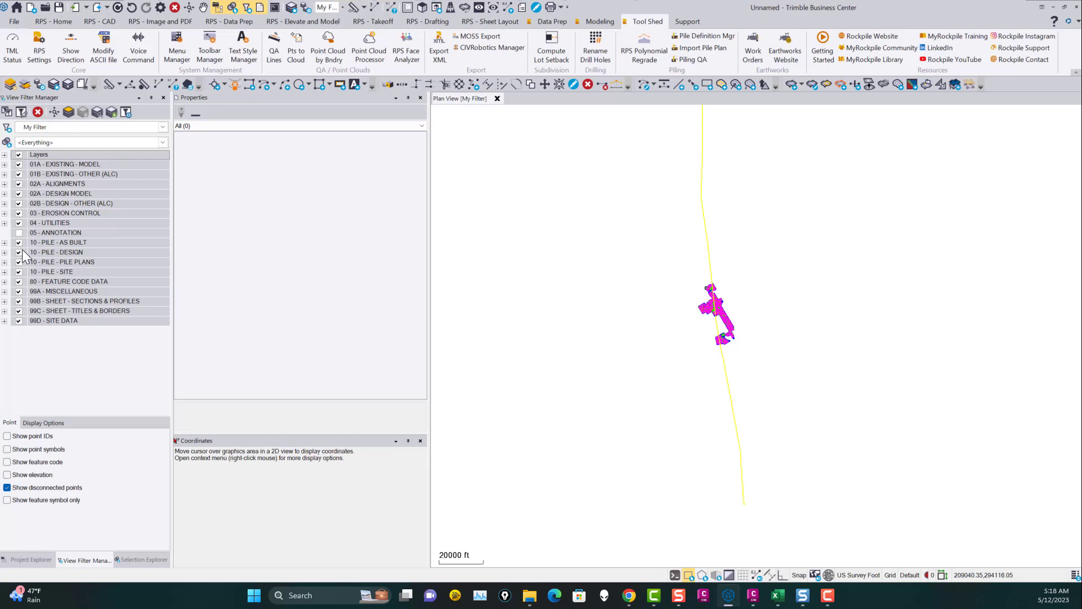
{"action": "mouse_move", "coordinate": [638, 325]}
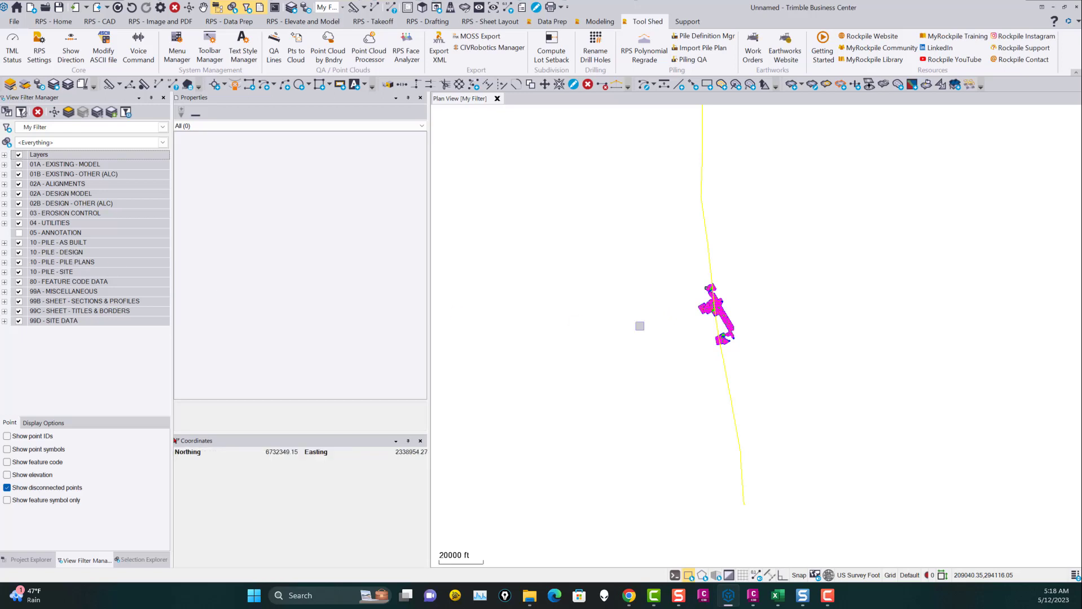
{"action": "mouse_move", "coordinate": [671, 325]}
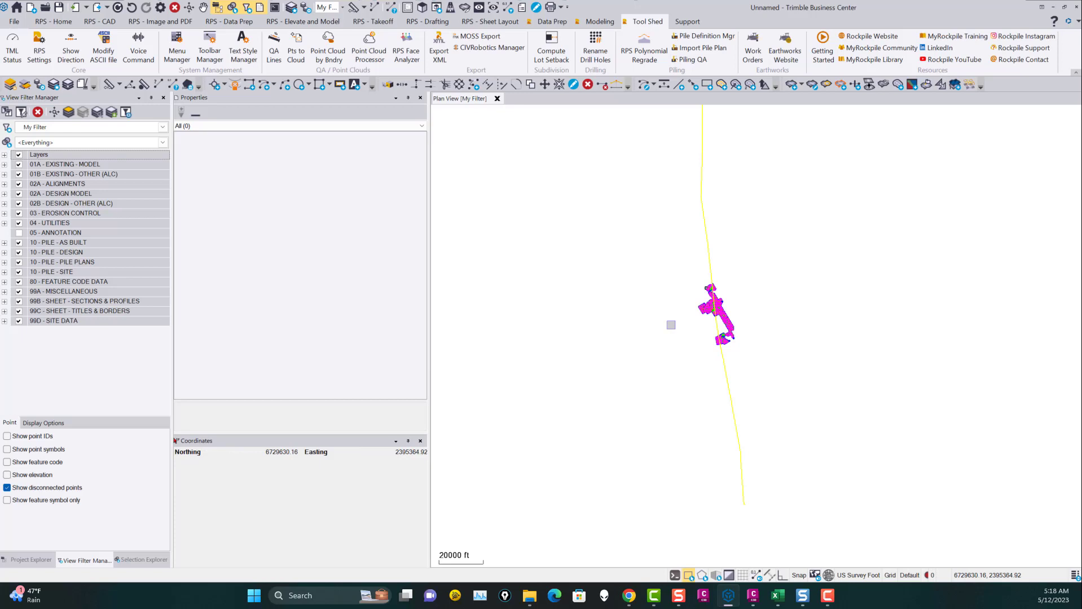
{"action": "mouse_move", "coordinate": [859, 575]}
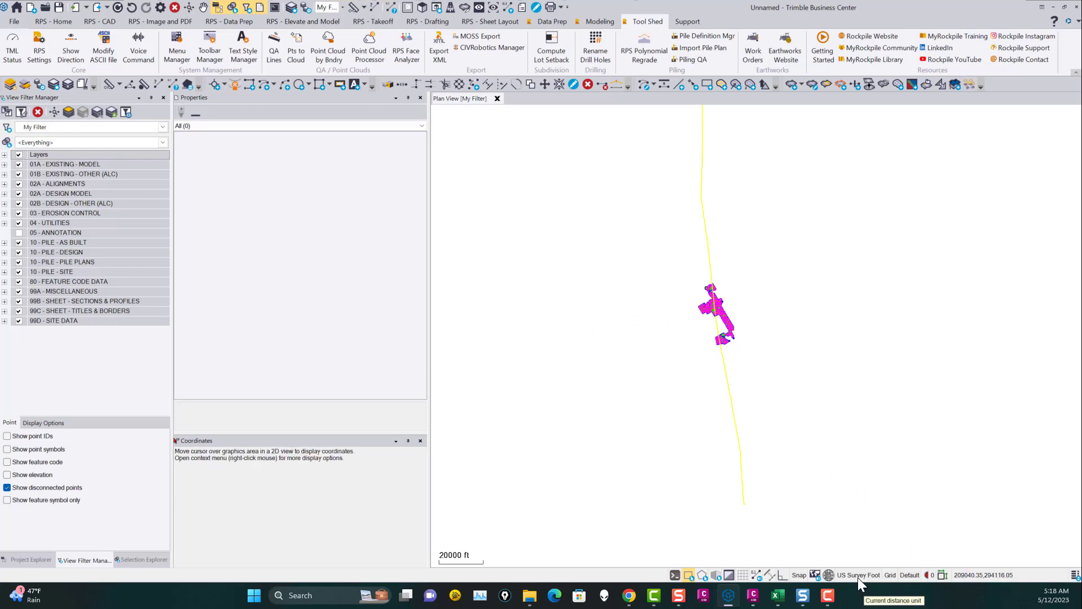
{"action": "mouse_move", "coordinate": [21, 241]}
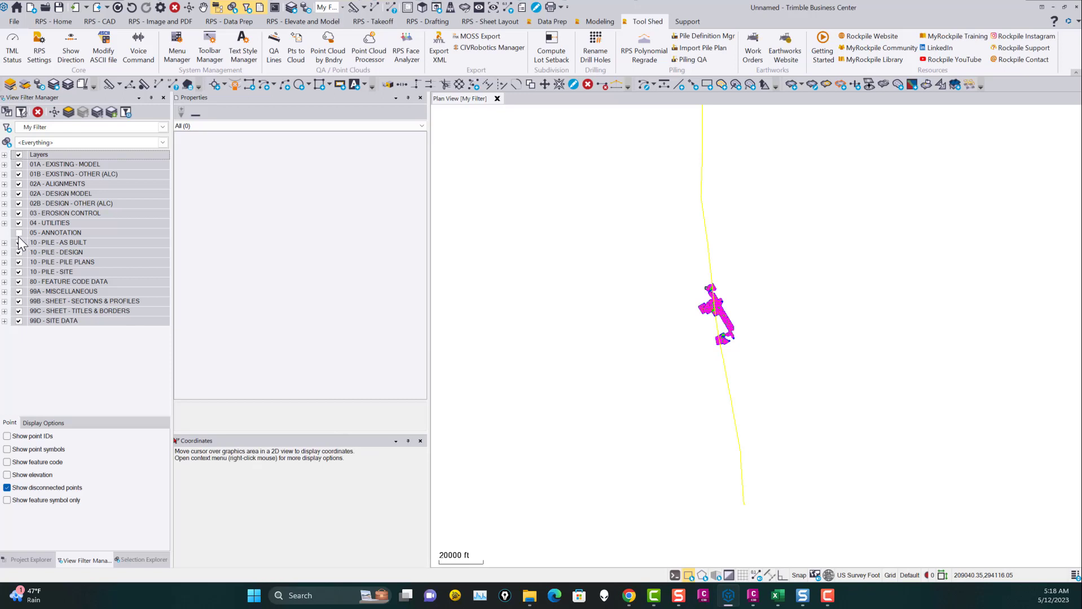
{"action": "left_click", "coordinate": [38, 154]}
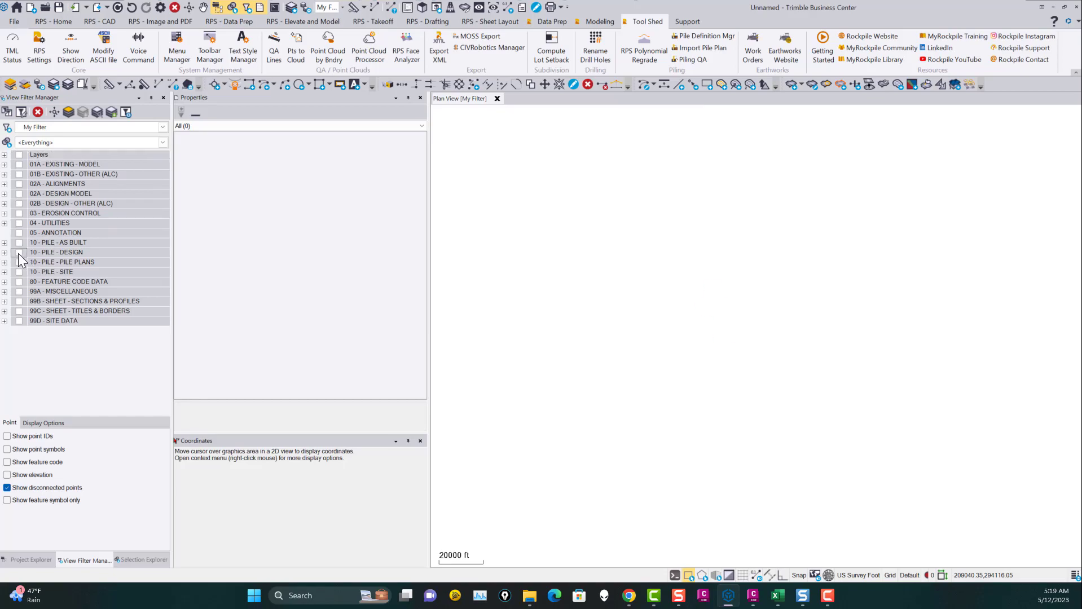
{"action": "left_click", "coordinate": [19, 253]}
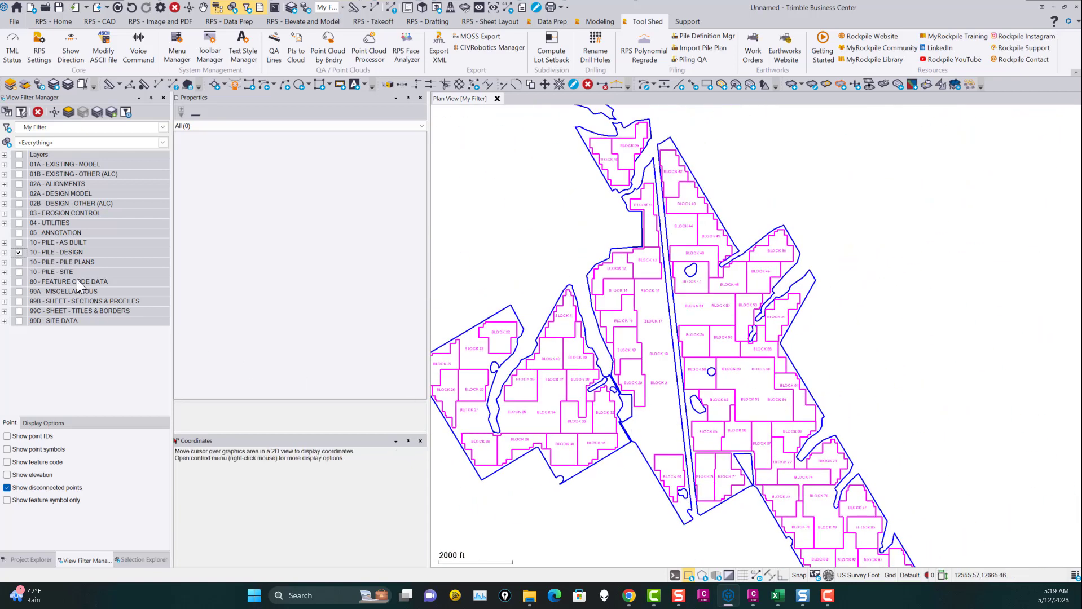
{"action": "left_click", "coordinate": [4, 252]}
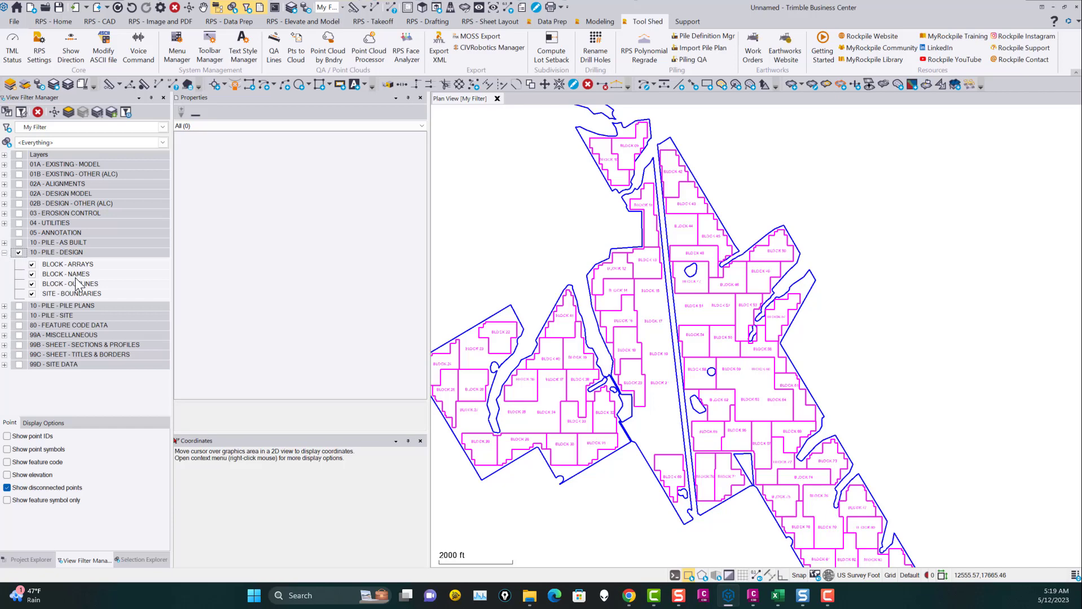
{"action": "mouse_move", "coordinate": [80, 272]}
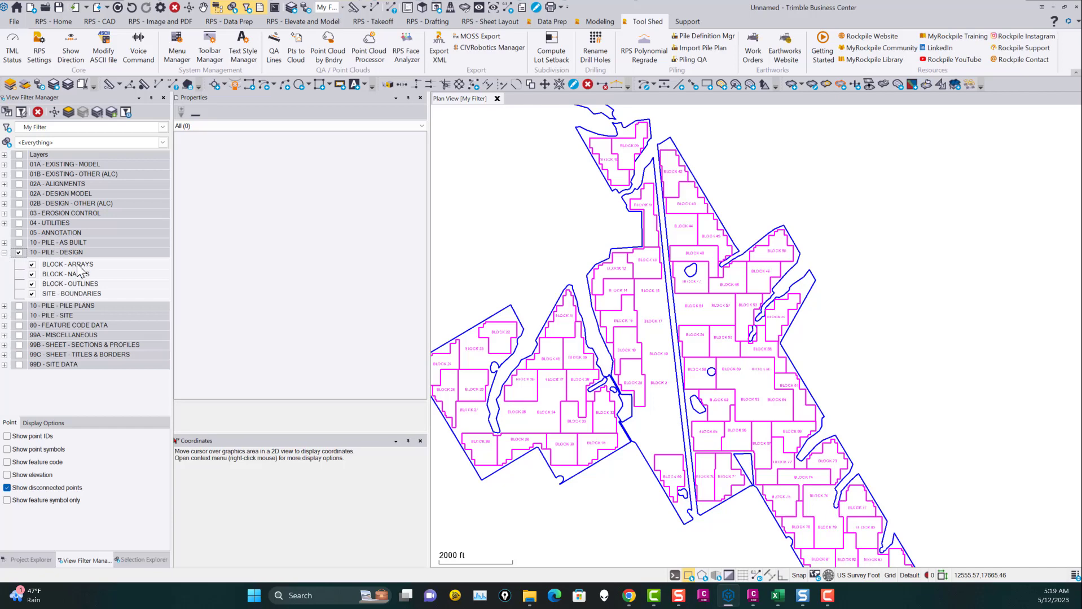
{"action": "mouse_move", "coordinate": [300, 327]}
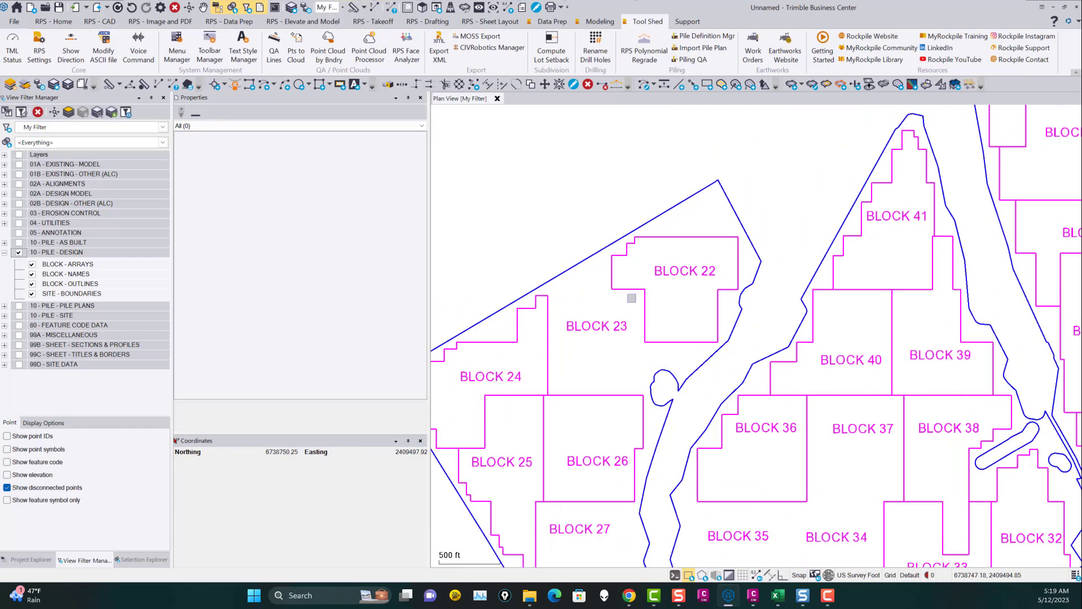
{"action": "mouse_move", "coordinate": [699, 276]}
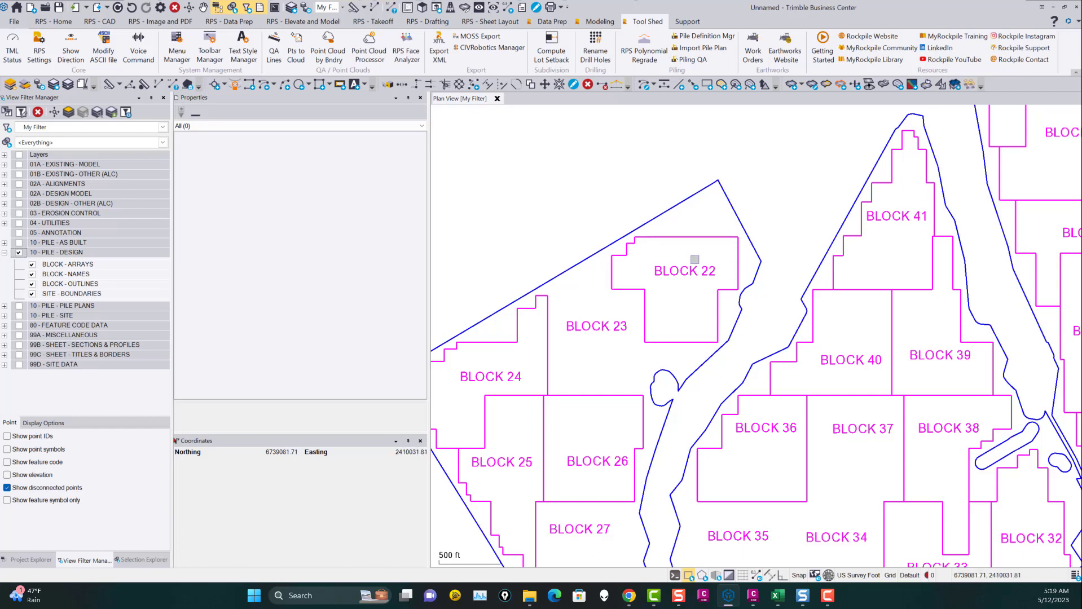
{"action": "mouse_move", "coordinate": [747, 305]}
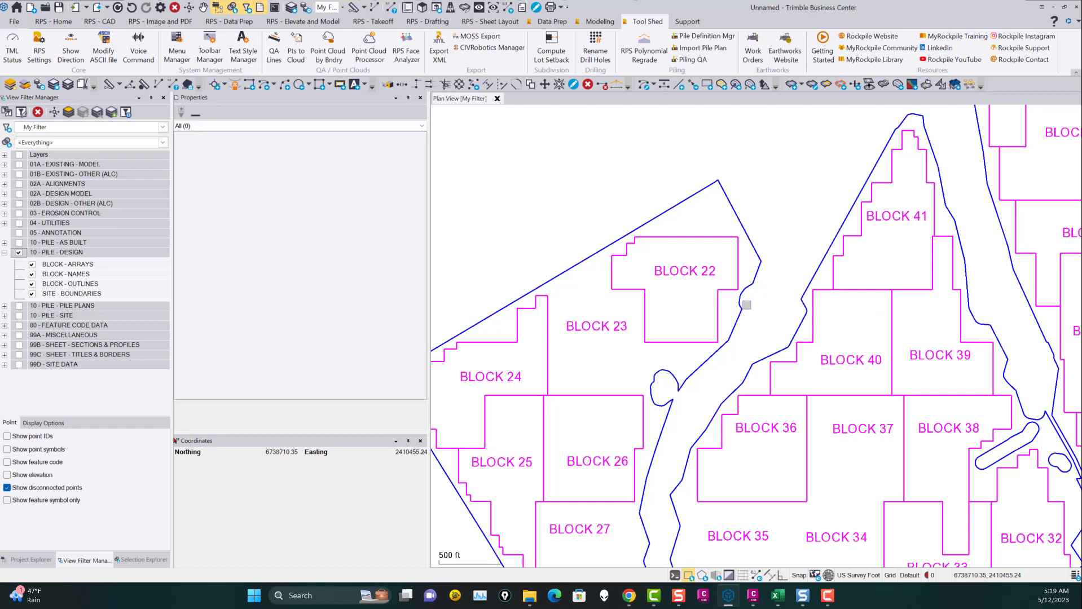
{"action": "mouse_move", "coordinate": [688, 301]}
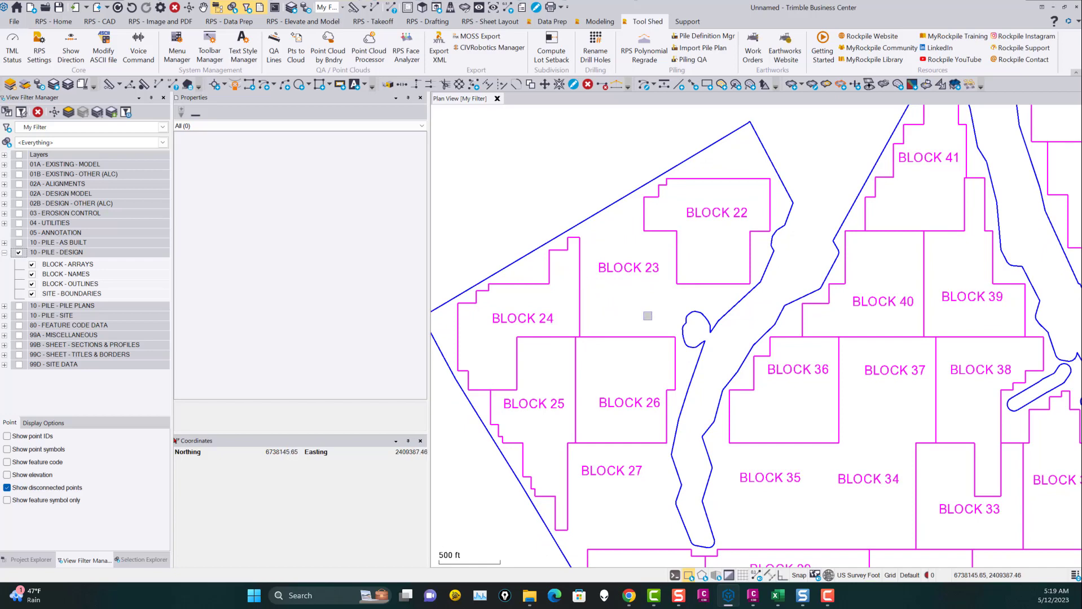
{"action": "scroll", "scroll_direction": "down", "scroll_amount": 3}
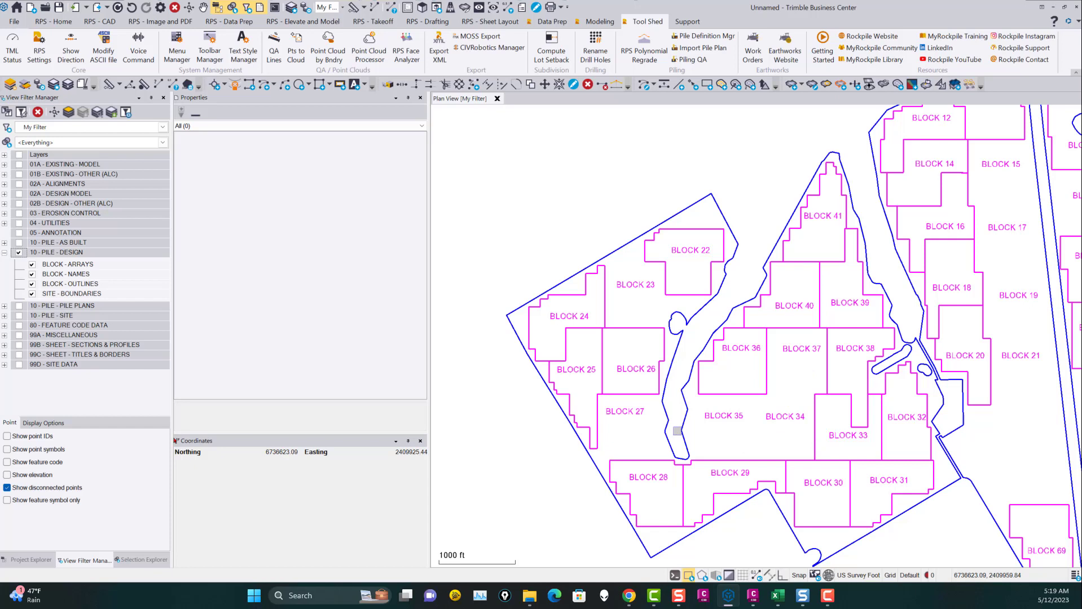
{"action": "mouse_move", "coordinate": [147, 287]}
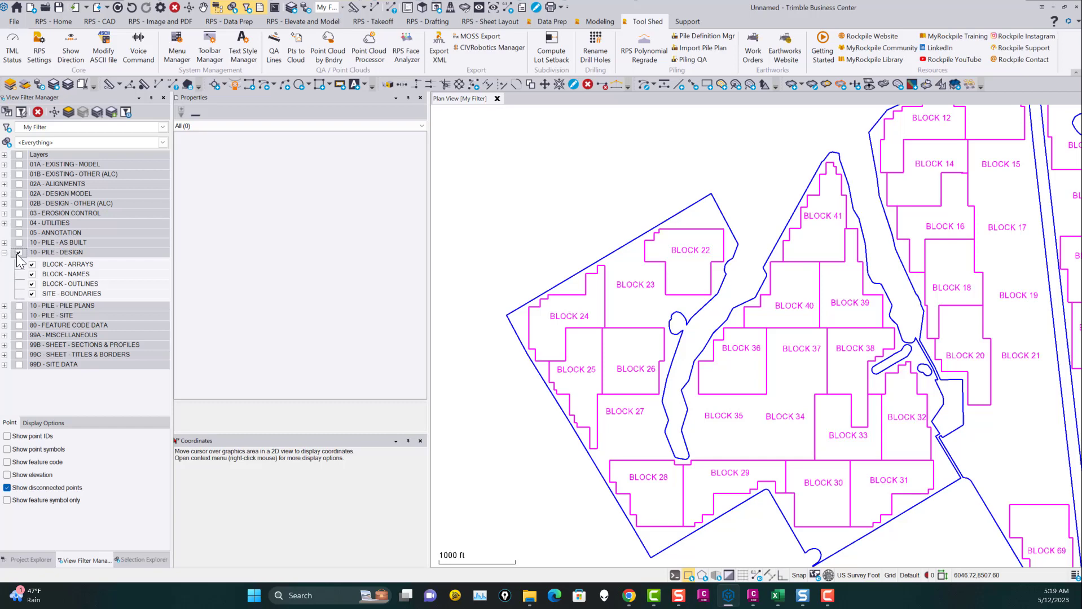
{"action": "left_click", "coordinate": [19, 252]}
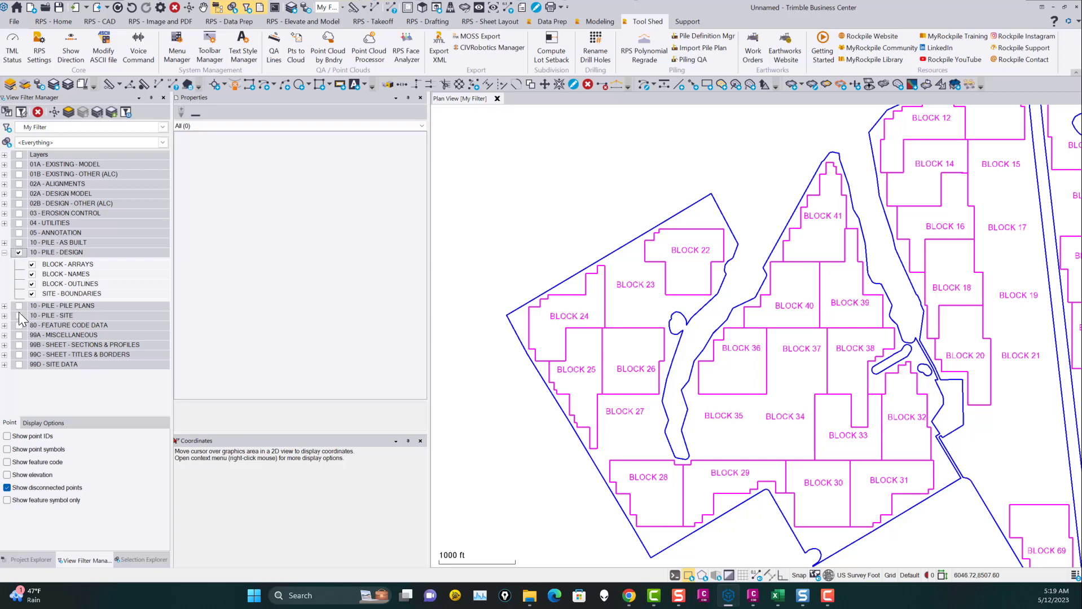
{"action": "left_click", "coordinate": [19, 316]}
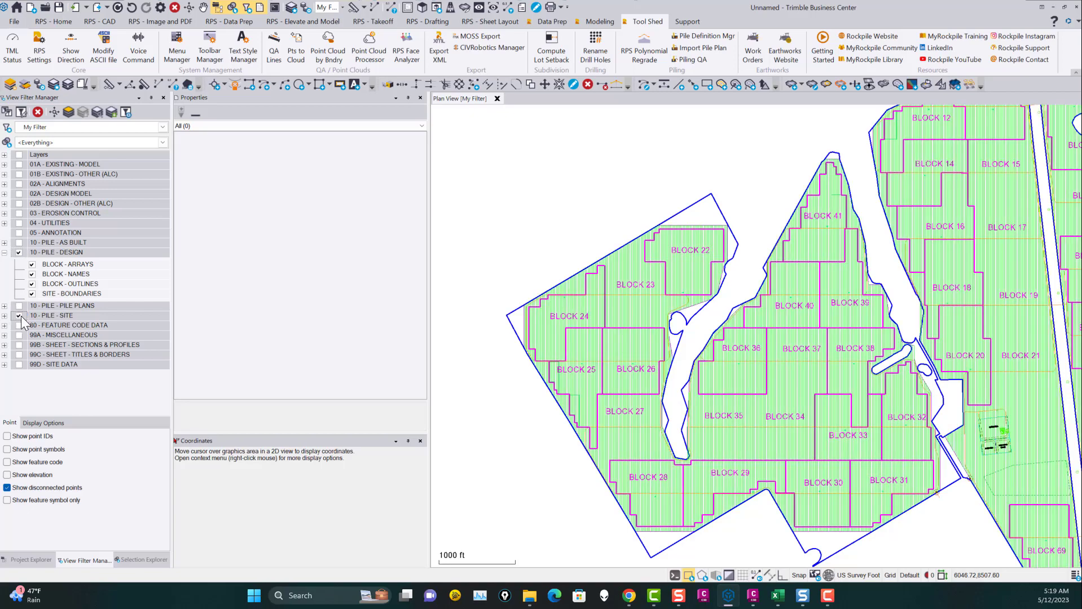
{"action": "scroll", "scroll_direction": "up", "scroll_amount": 3}
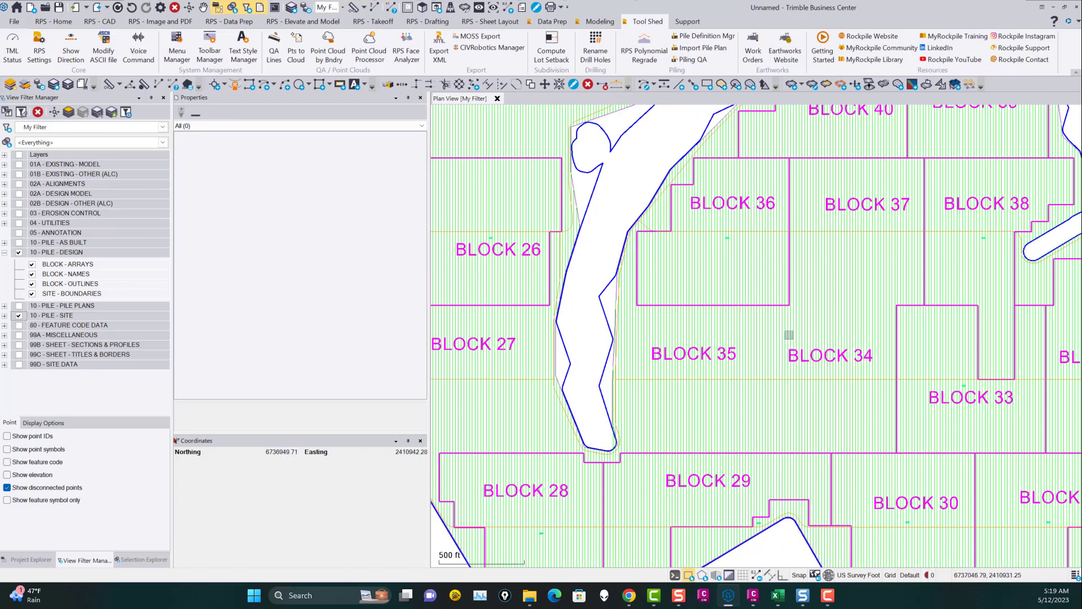
{"action": "mouse_move", "coordinate": [815, 359]}
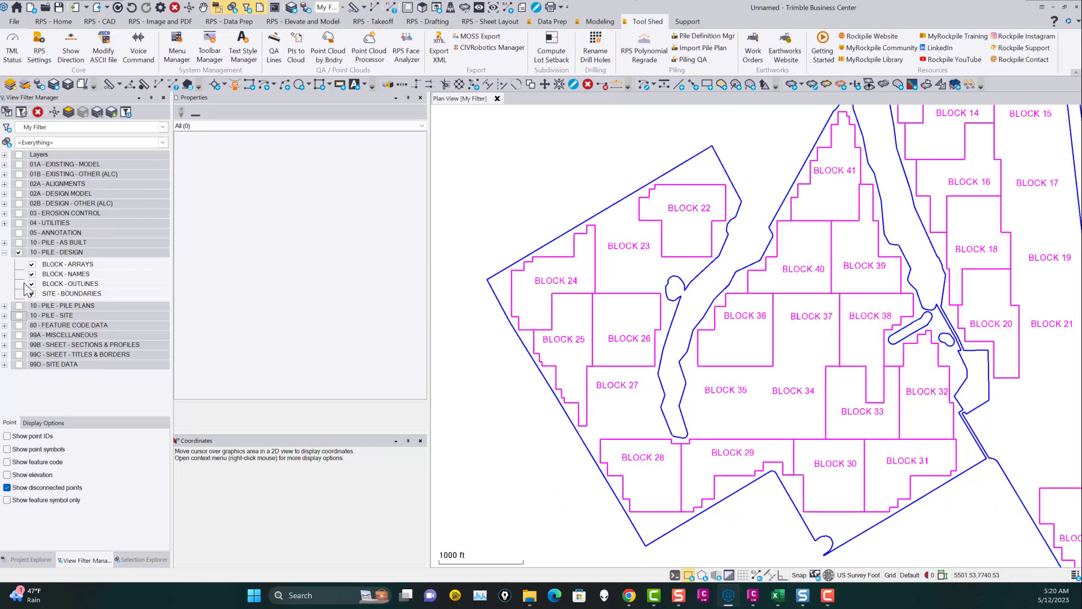
Step: Hide 10 - PILE - DESIGN, show 10 - PILE - SITE, and zoom around the arrays
{"action": "left_click", "coordinate": [31, 293]}
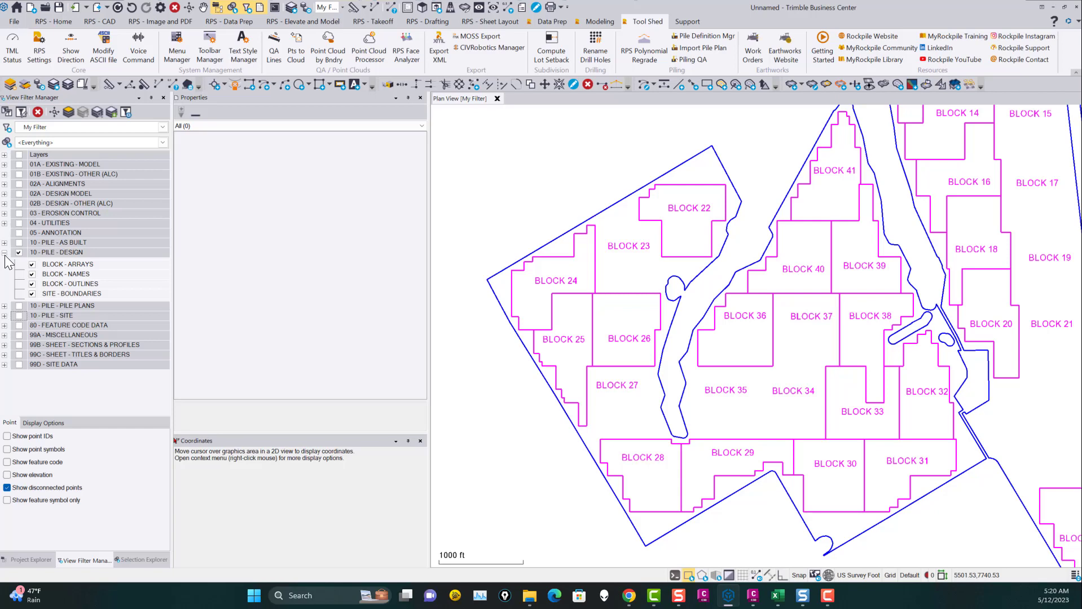
{"action": "left_click", "coordinate": [3, 252]}
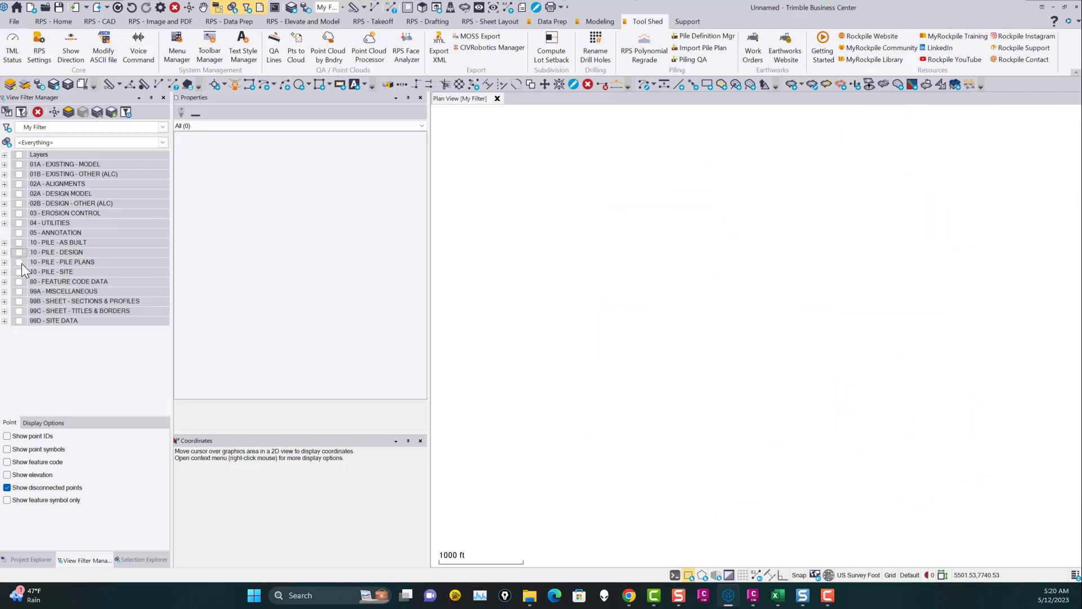
{"action": "left_click", "coordinate": [19, 271]}
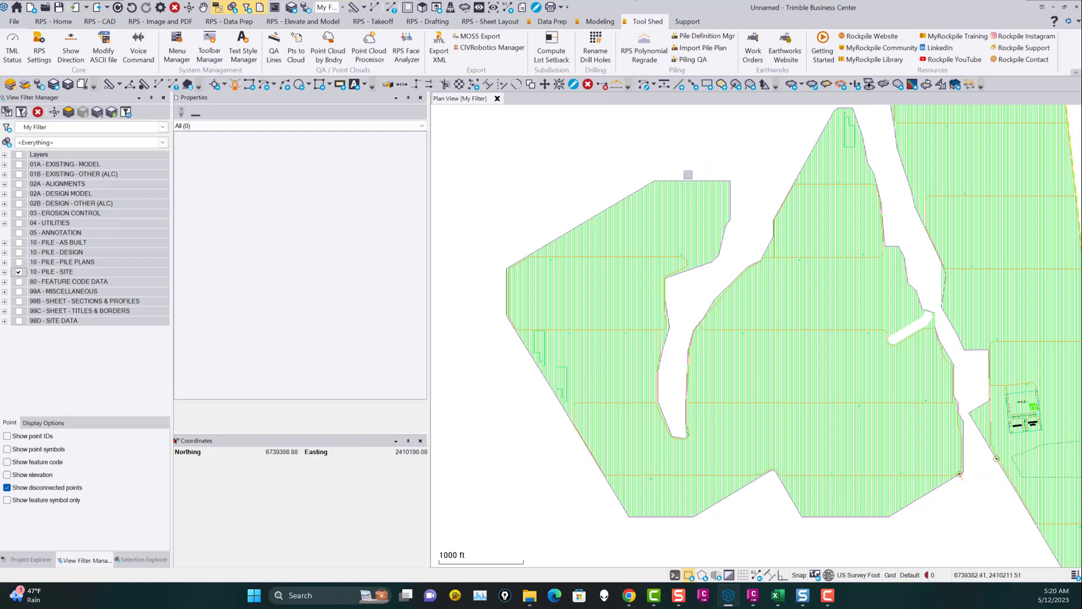
{"action": "scroll", "scroll_direction": "up", "scroll_amount": 3}
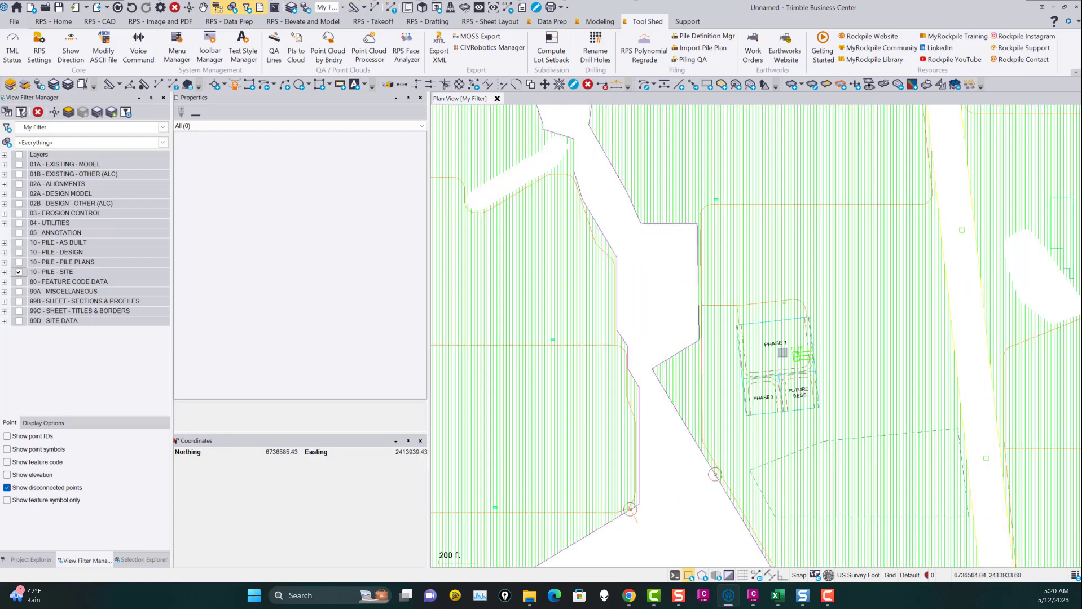
{"action": "scroll", "scroll_direction": "down", "scroll_amount": 3}
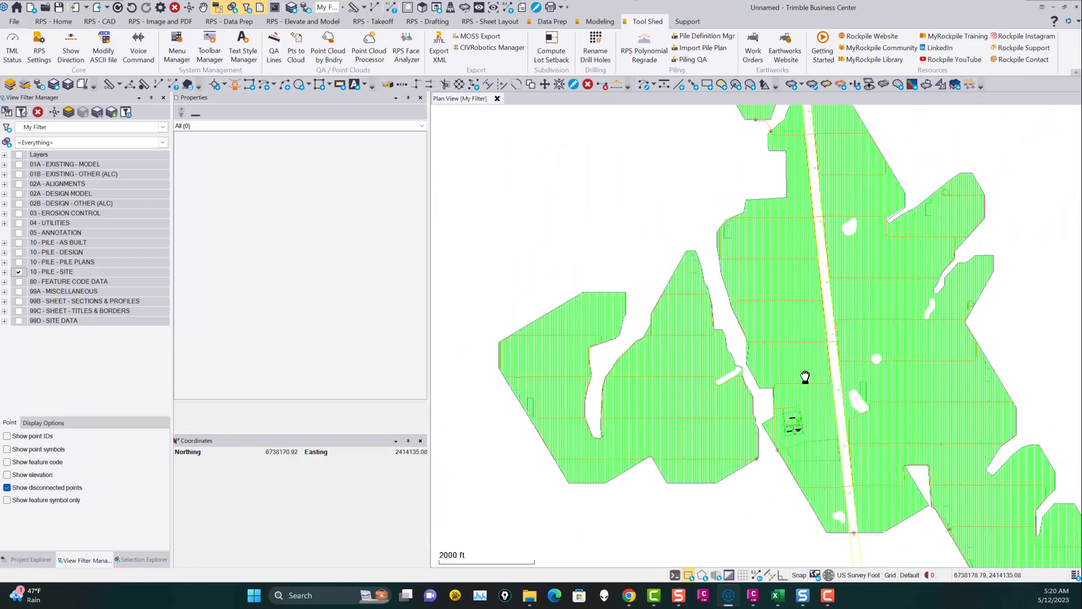
{"action": "scroll", "scroll_direction": "up", "scroll_amount": 3}
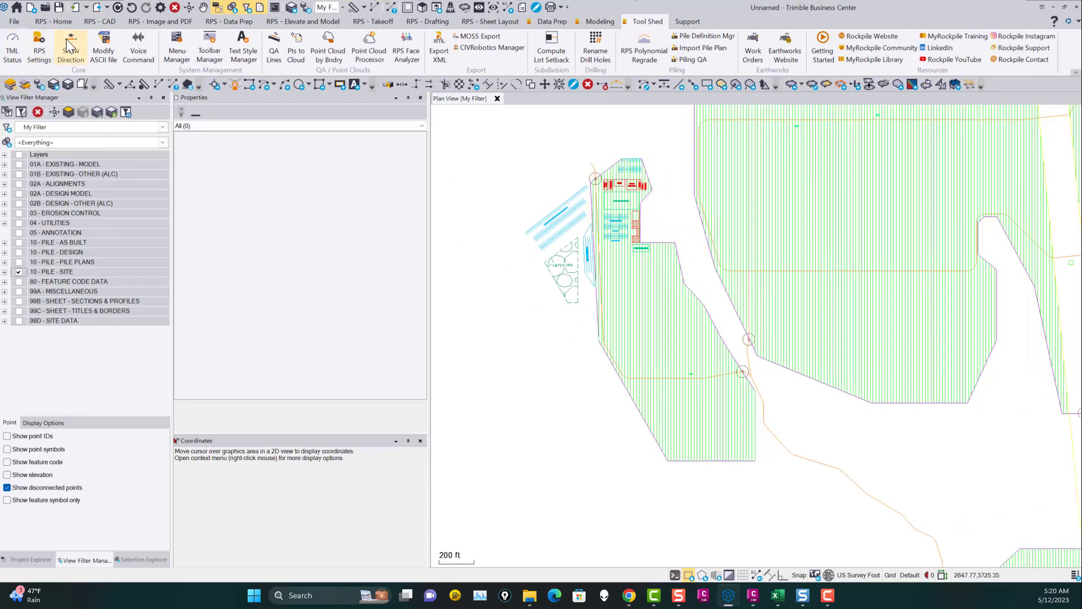
{"action": "left_click", "coordinate": [98, 21]}
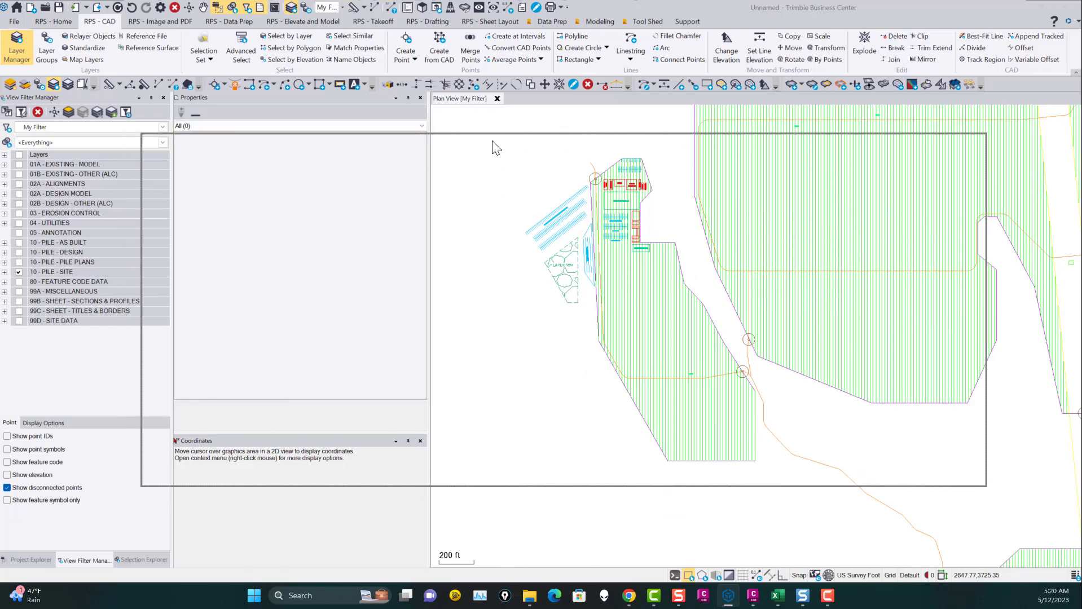
{"action": "left_click", "coordinate": [15, 46]}
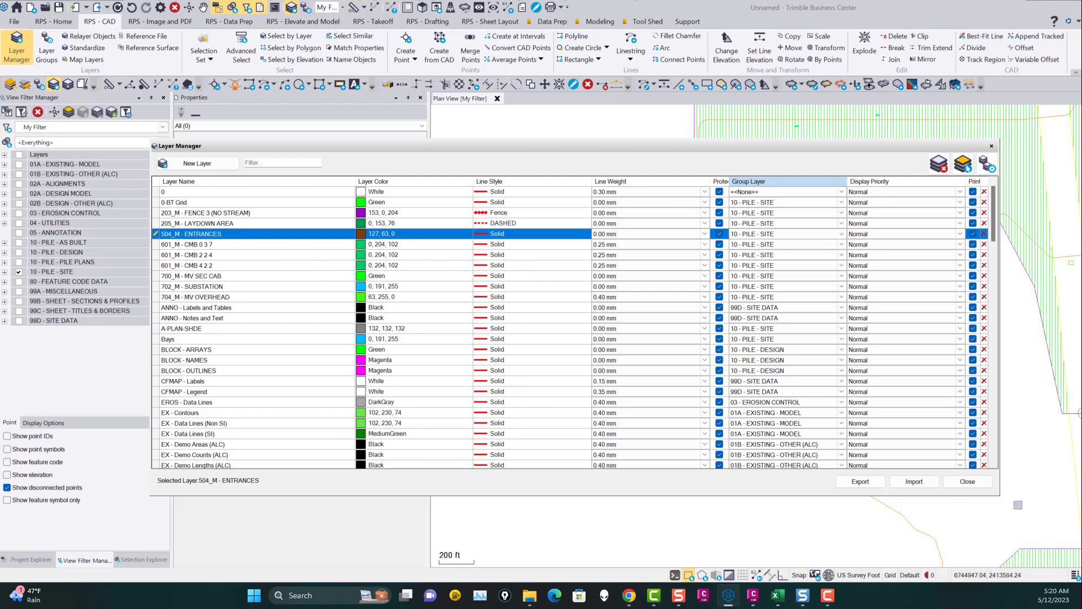
{"action": "left_click", "coordinate": [966, 482]}
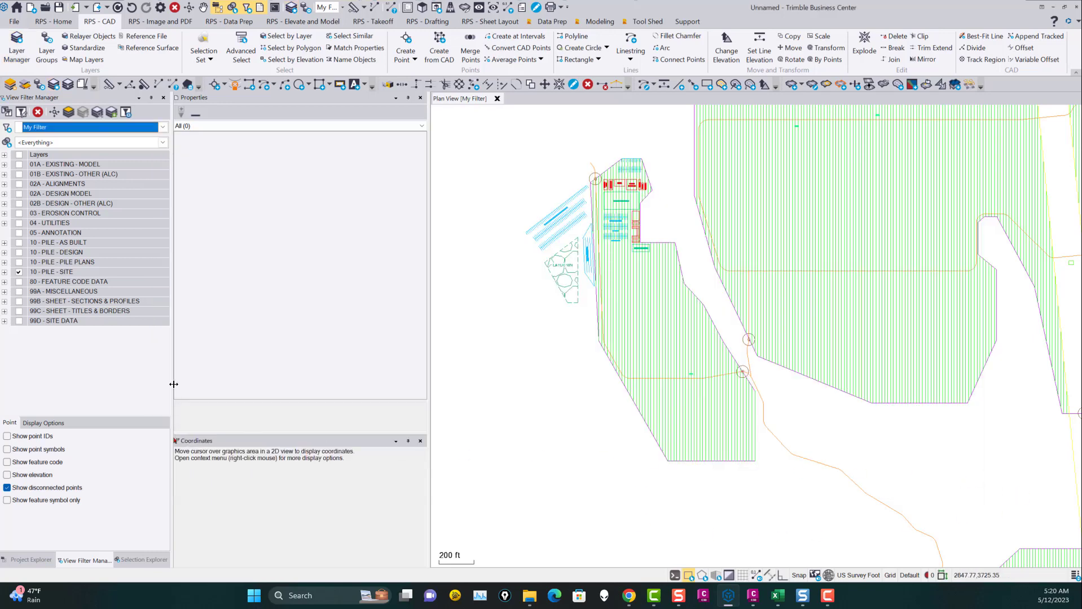
{"action": "left_click", "coordinate": [18, 271]}
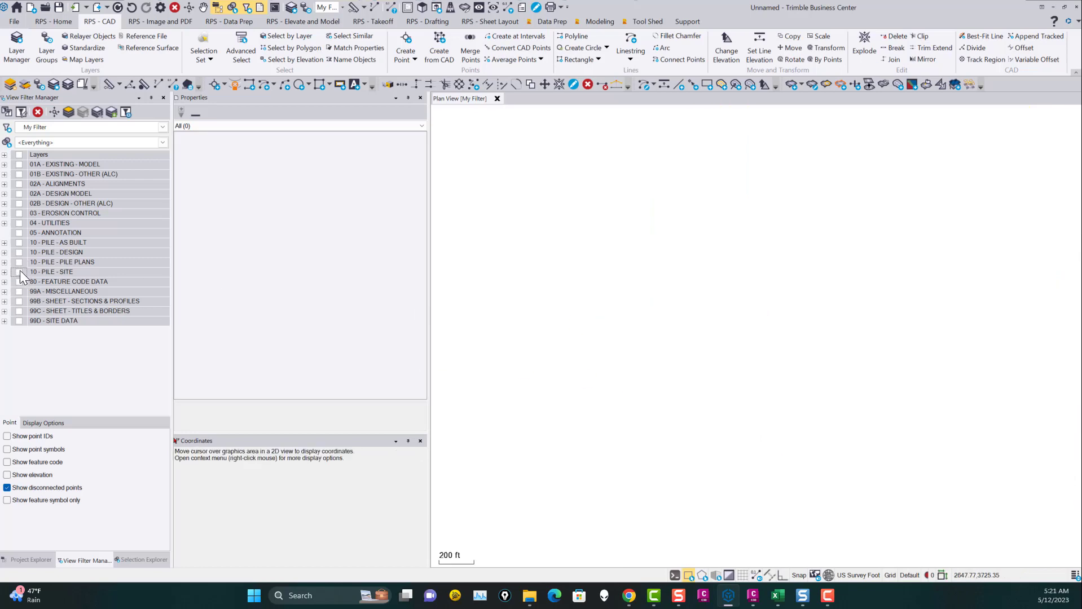
Step: Turn on 10 - PILE - DESIGN and check the Block 05 and Block 03 outline names
{"action": "left_click", "coordinate": [18, 252]}
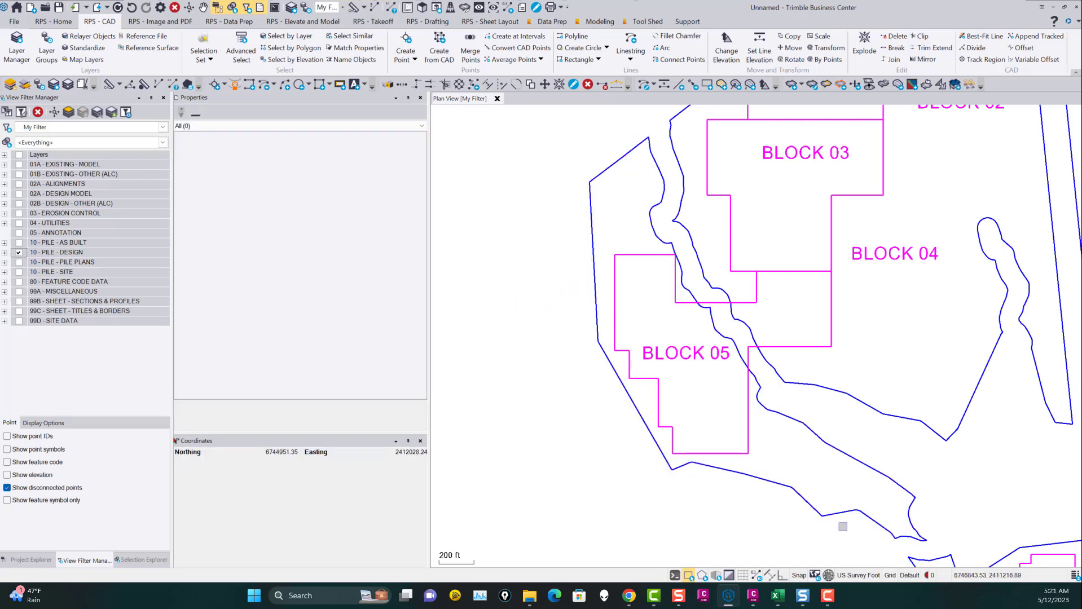
{"action": "mouse_move", "coordinate": [750, 411]}
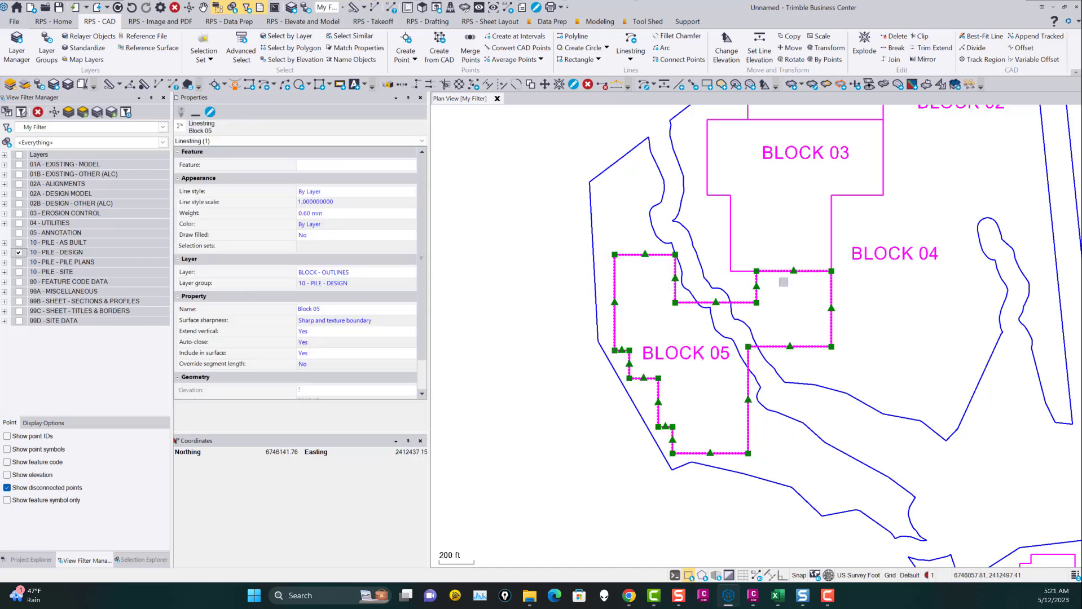
{"action": "mouse_move", "coordinate": [627, 351]}
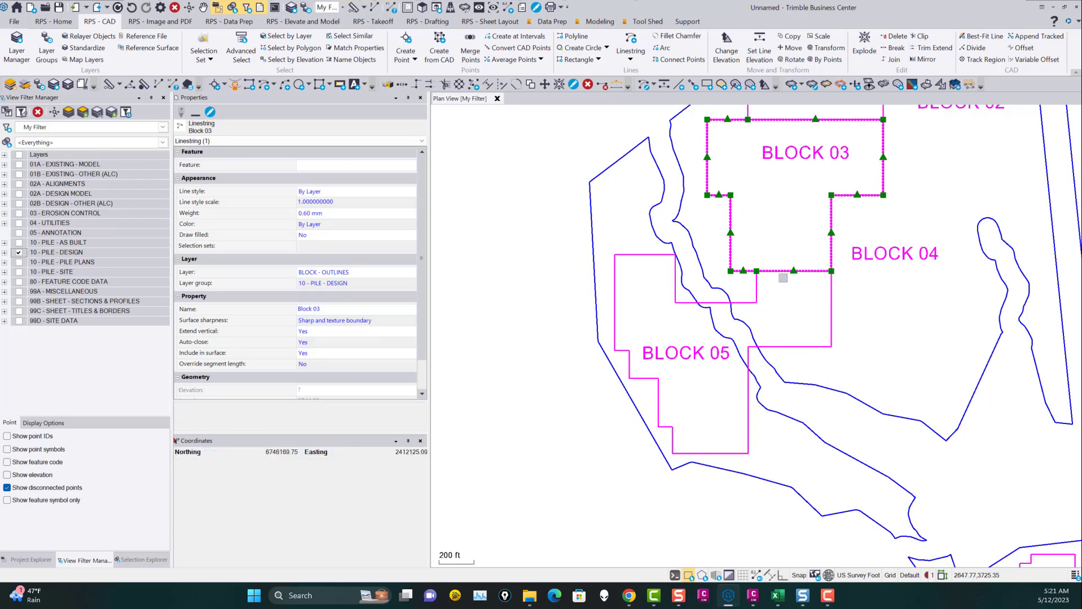
{"action": "scroll", "scroll_direction": "down", "scroll_amount": 3}
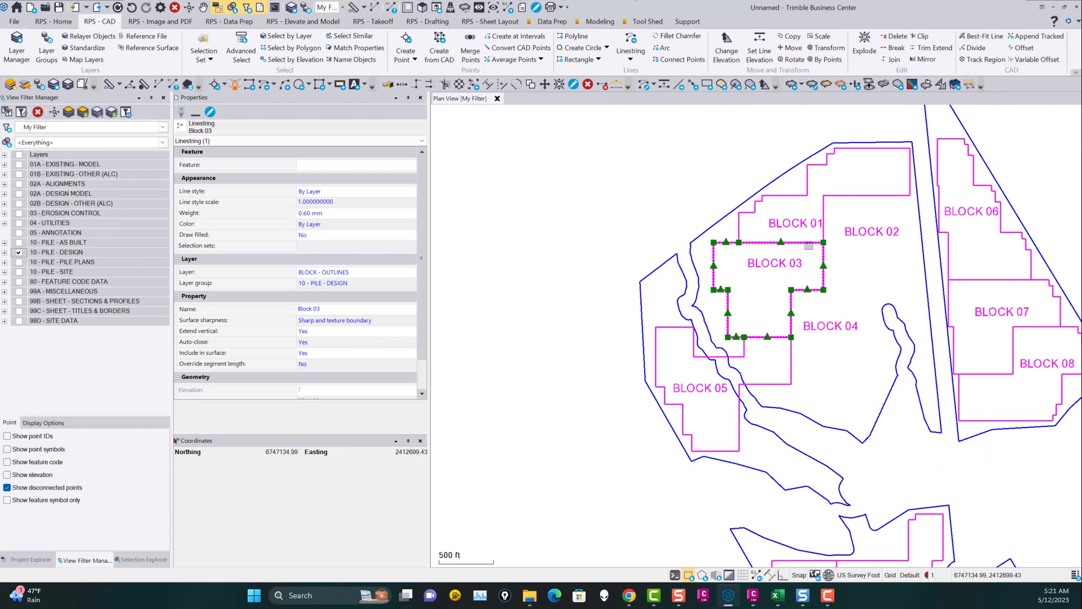
{"action": "scroll", "scroll_direction": "up", "scroll_amount": 3}
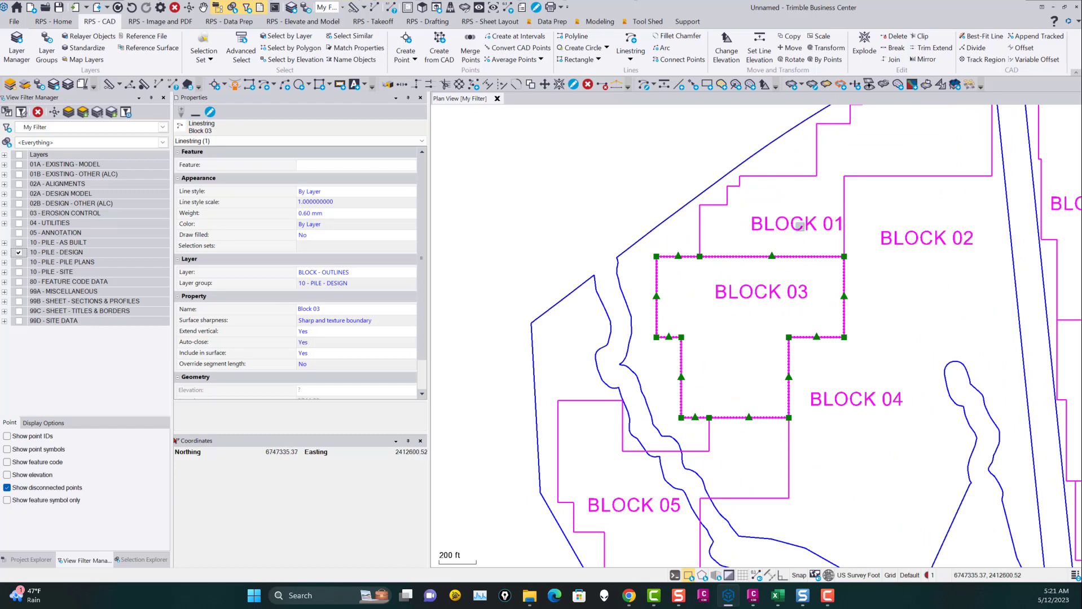
{"action": "scroll", "scroll_direction": "down", "scroll_amount": 3}
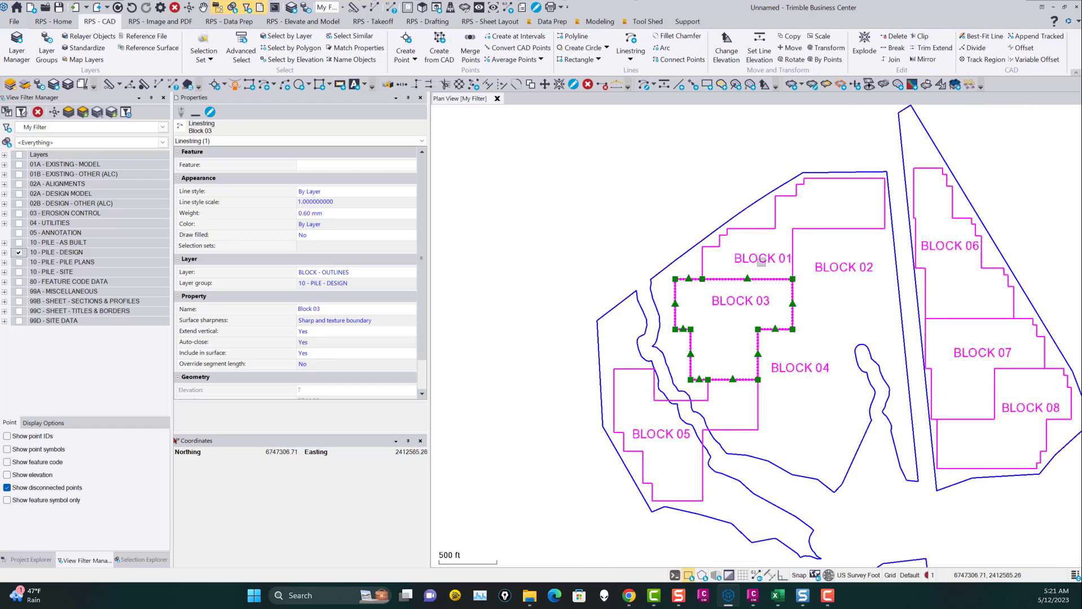
{"action": "left_click", "coordinate": [760, 257]}
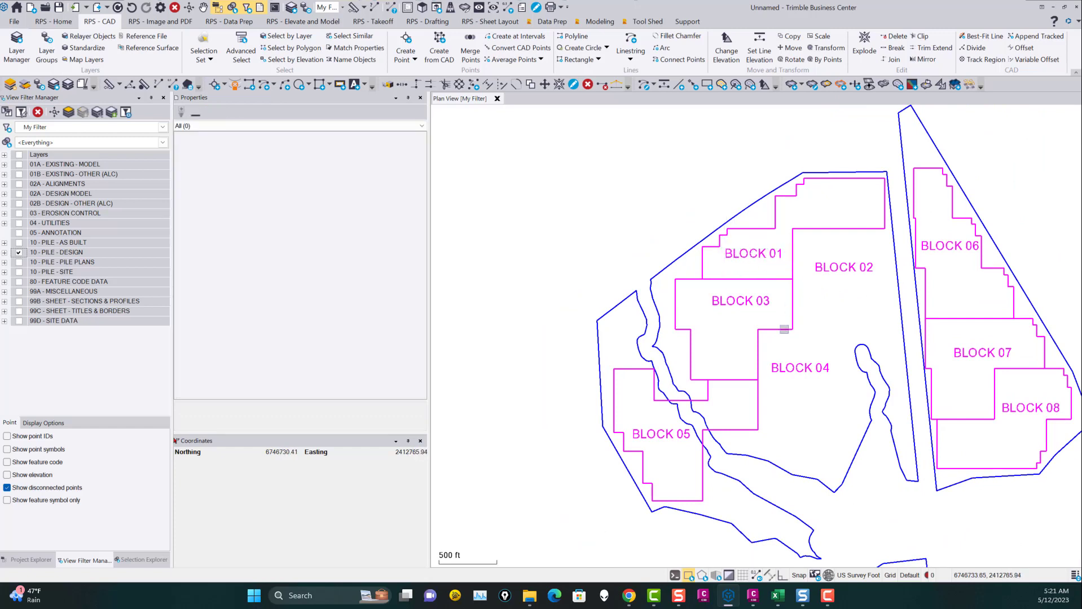
{"action": "left_click", "coordinate": [741, 301]}
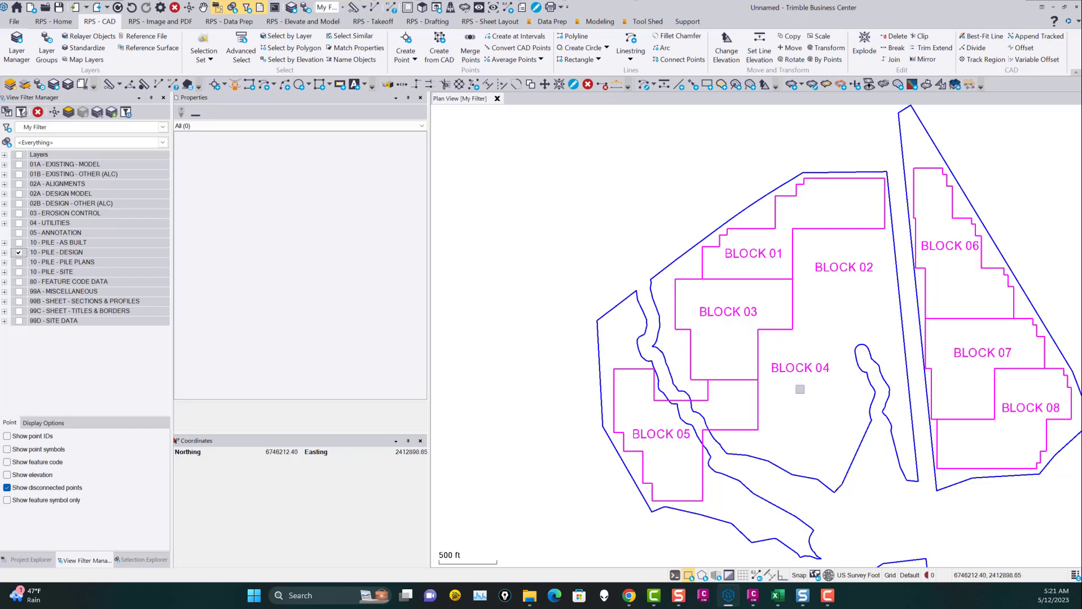
{"action": "mouse_move", "coordinate": [733, 346]}
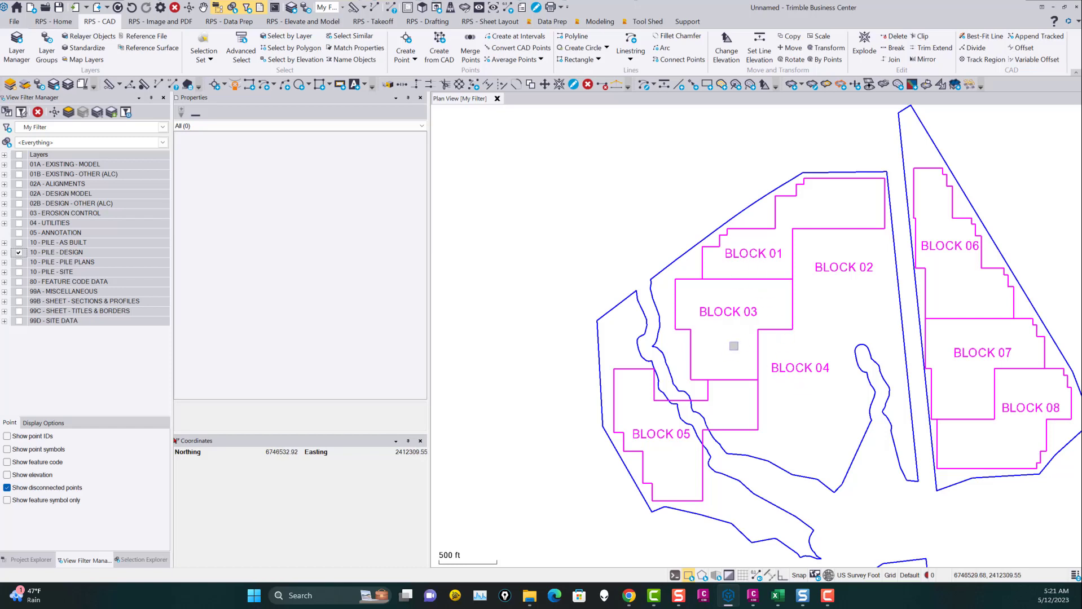
{"action": "mouse_move", "coordinate": [969, 315]}
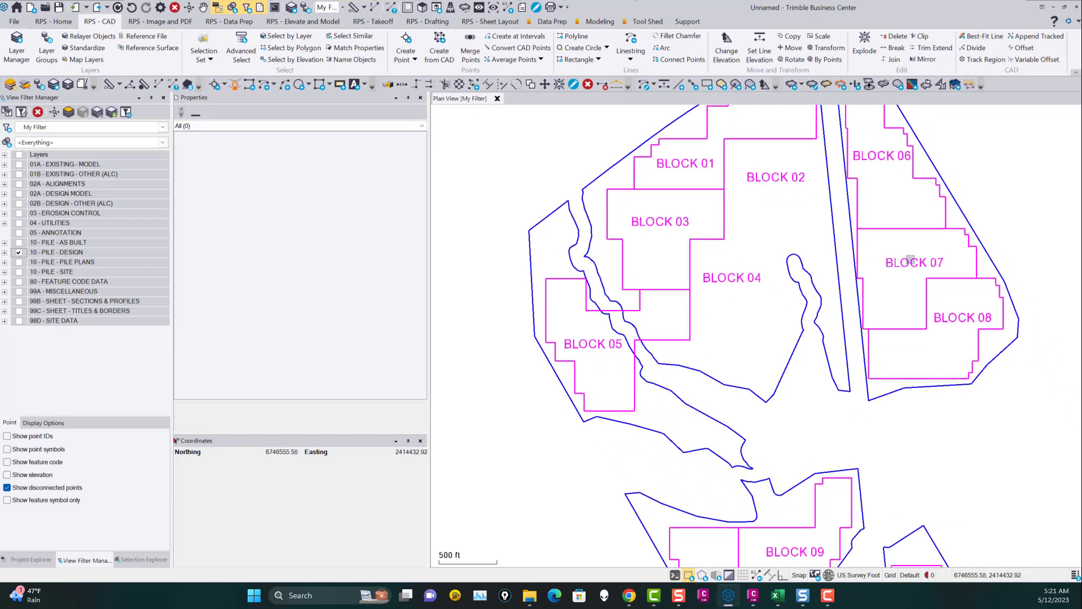
Step: Select the BLOCK 08 label to confirm its BLOCK - NAMES layer and group
{"action": "left_click", "coordinate": [914, 259]}
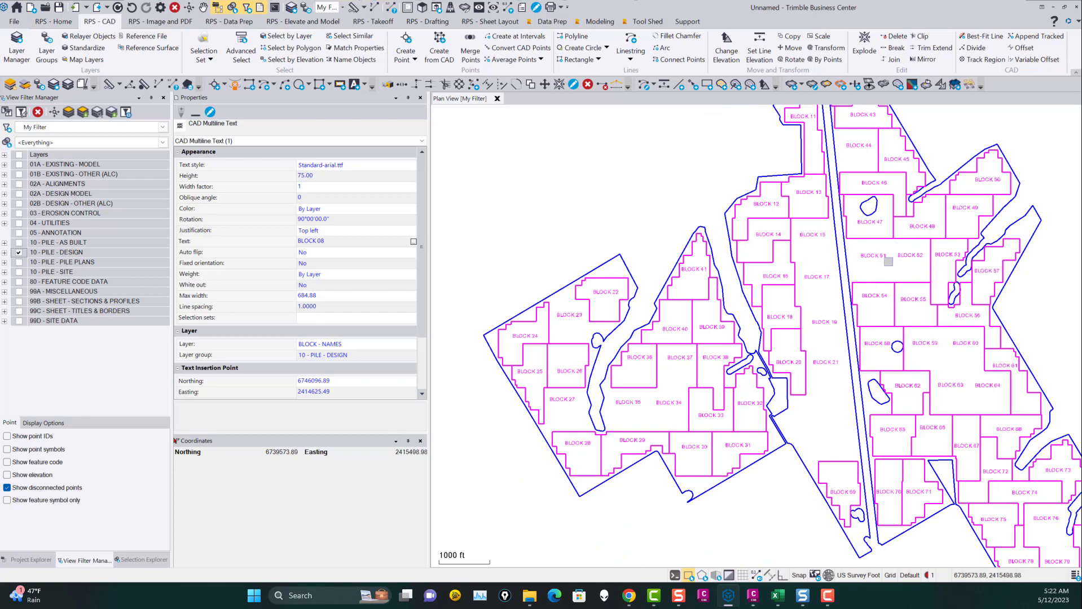
{"action": "scroll", "scroll_direction": "down", "scroll_amount": 3}
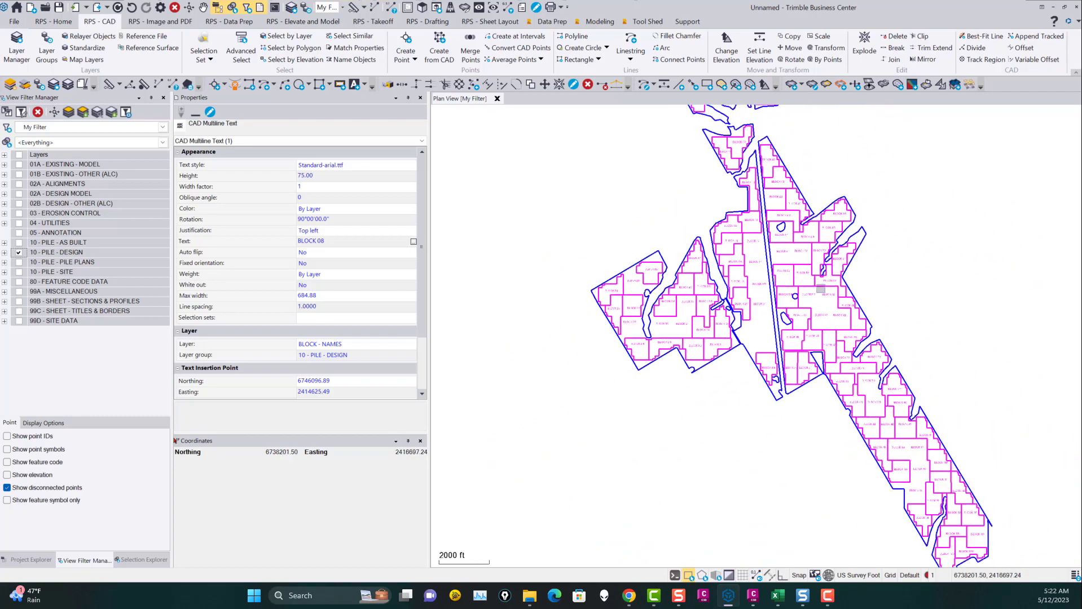
{"action": "scroll", "scroll_direction": "down", "scroll_amount": 3}
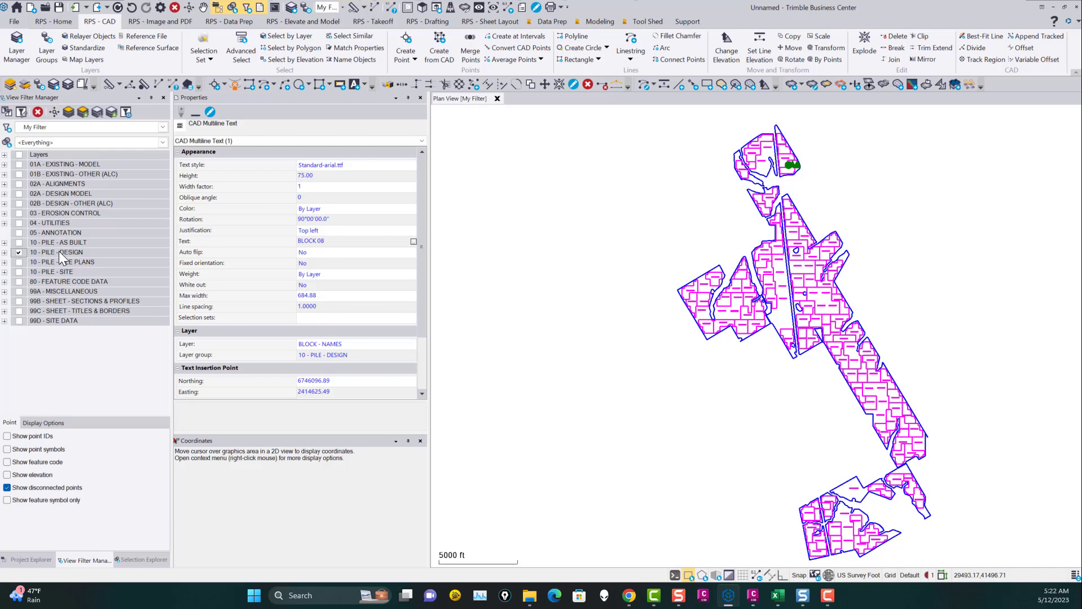
{"action": "mouse_move", "coordinate": [7, 260]}
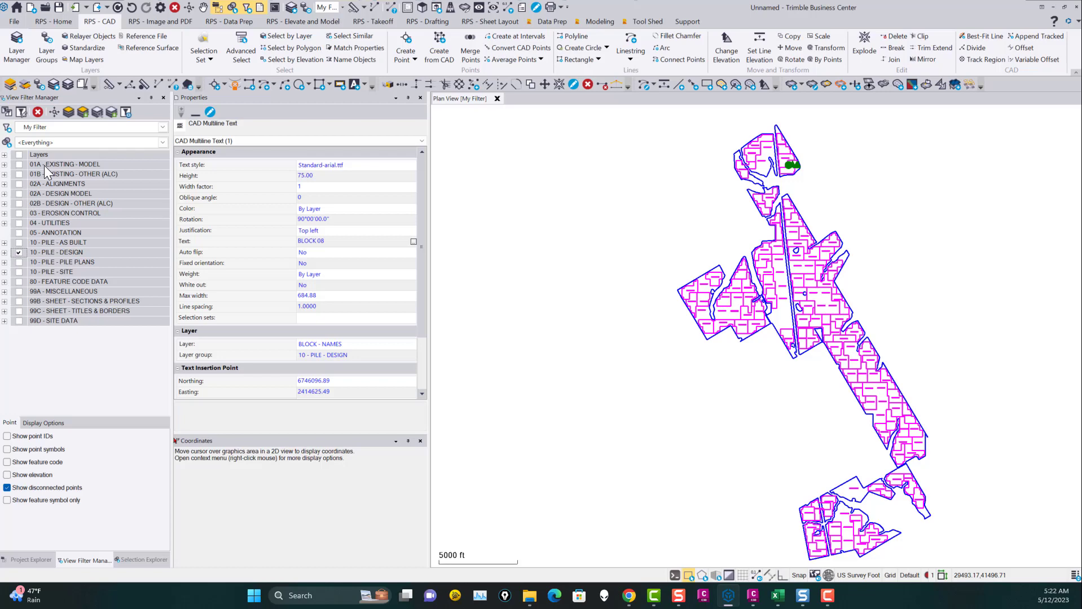
{"action": "mouse_move", "coordinate": [78, 199]}
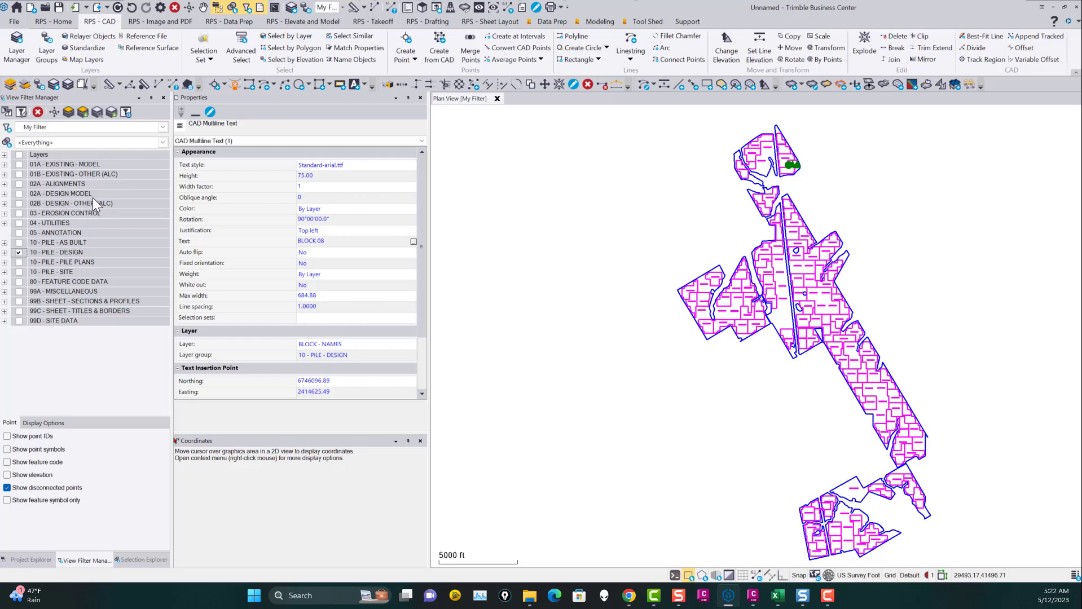
{"action": "mouse_move", "coordinate": [98, 297]}
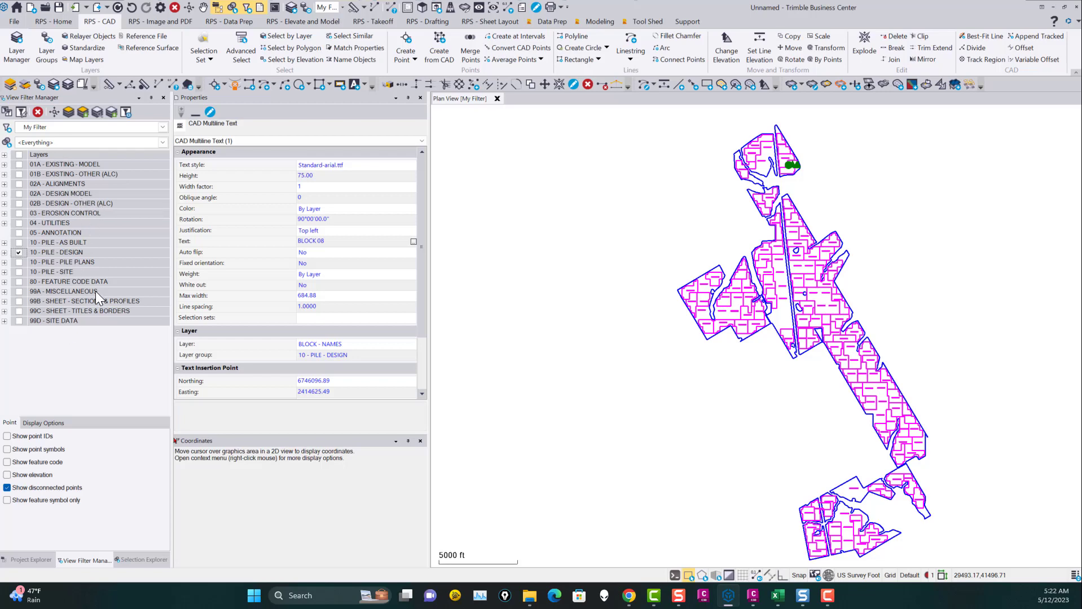
{"action": "mouse_move", "coordinate": [543, 327]}
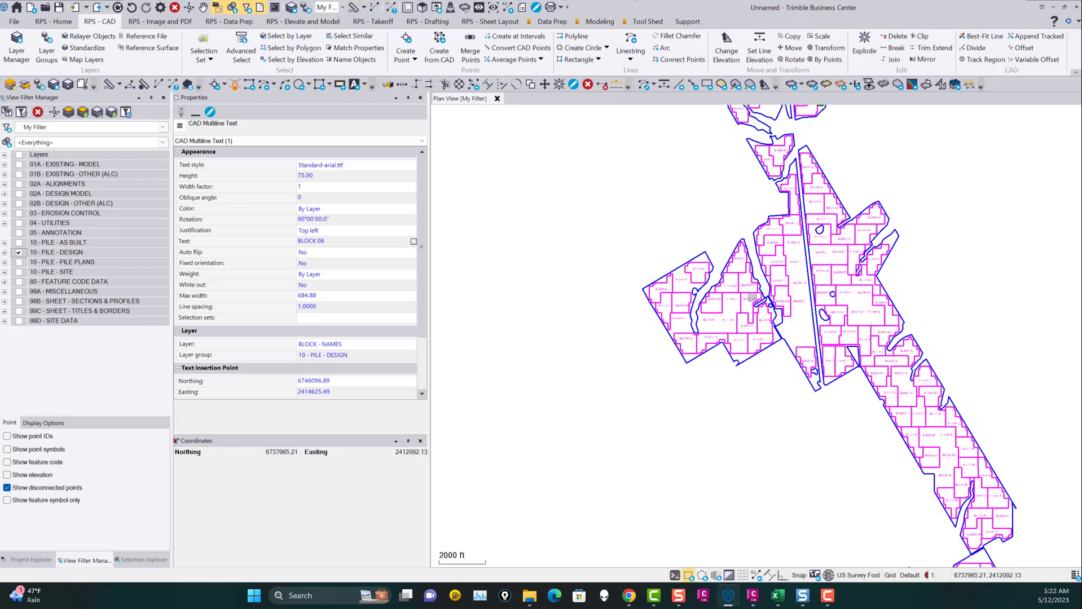
{"action": "scroll", "scroll_direction": "up", "scroll_amount": 3}
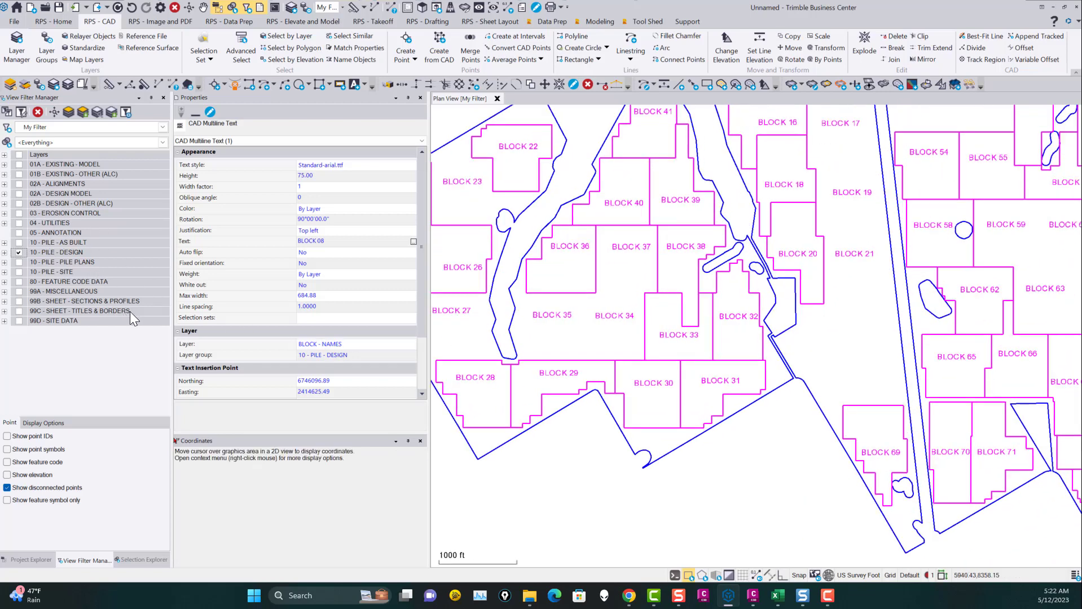
{"action": "mouse_move", "coordinate": [81, 240]}
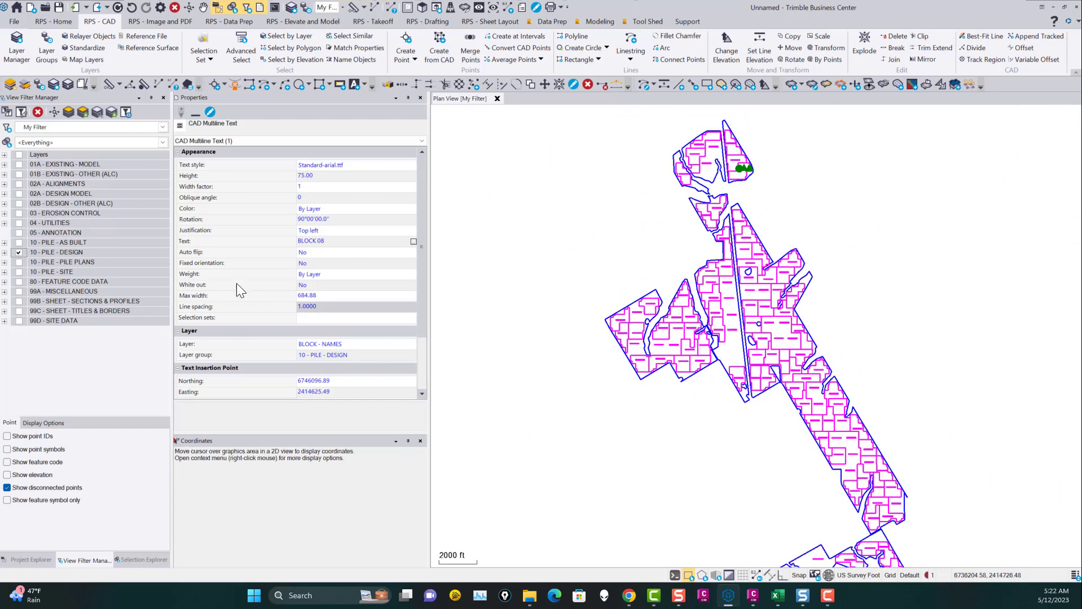
{"action": "mouse_move", "coordinate": [72, 231]}
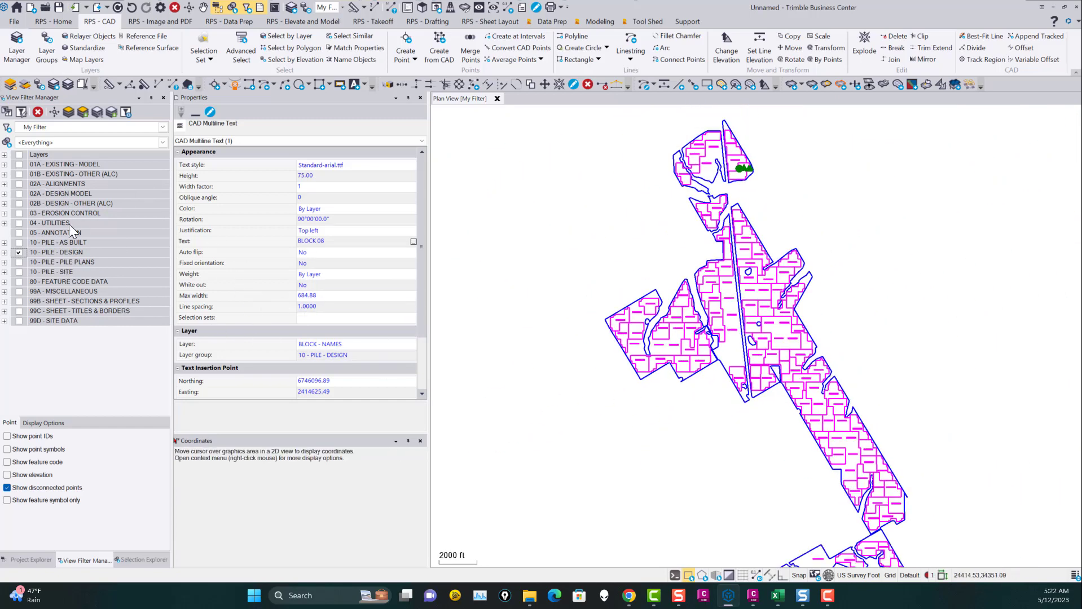
{"action": "mouse_move", "coordinate": [860, 358]}
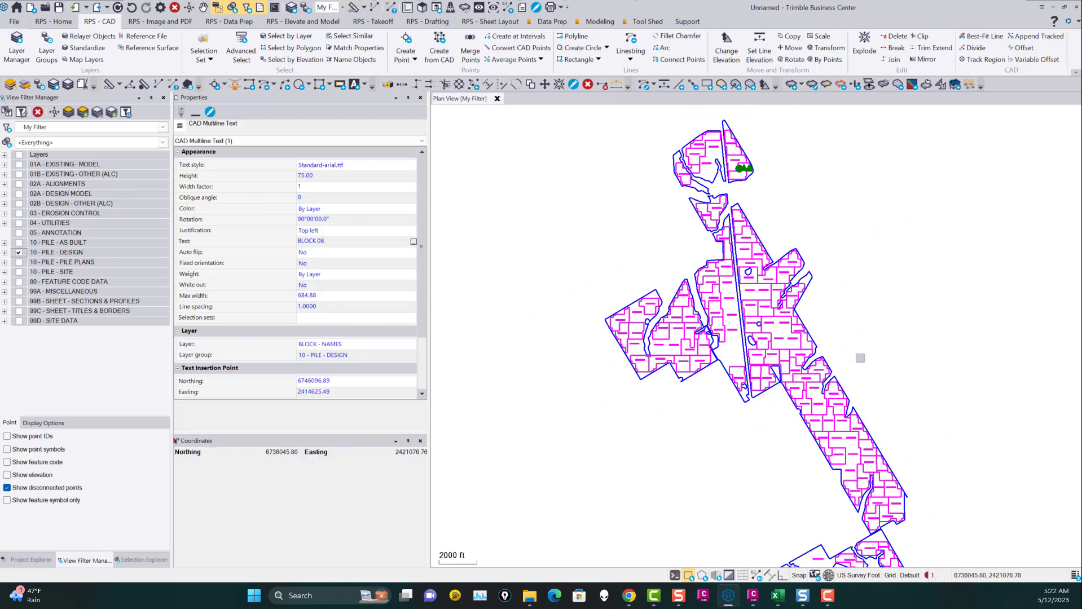
{"action": "scroll", "scroll_direction": "down", "scroll_amount": 3}
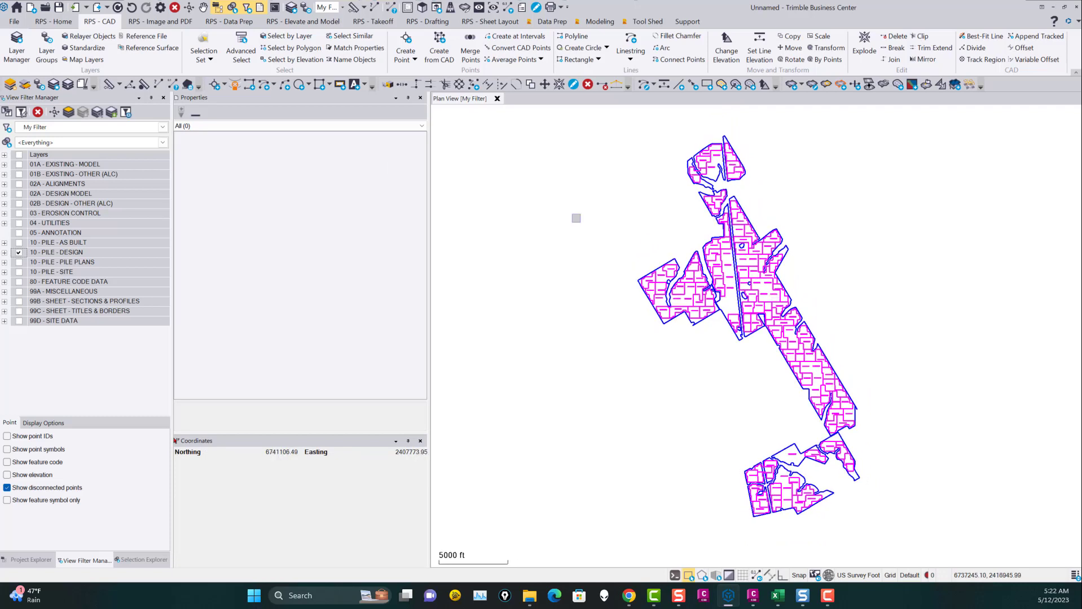
{"action": "mouse_move", "coordinate": [160, 7]}
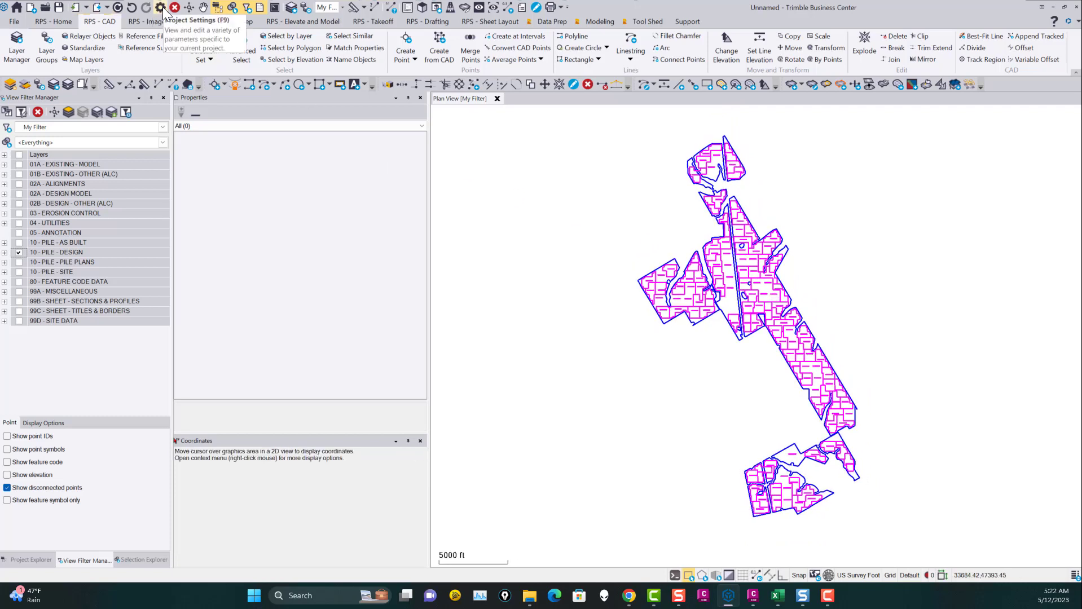
{"action": "left_click", "coordinate": [160, 7]}
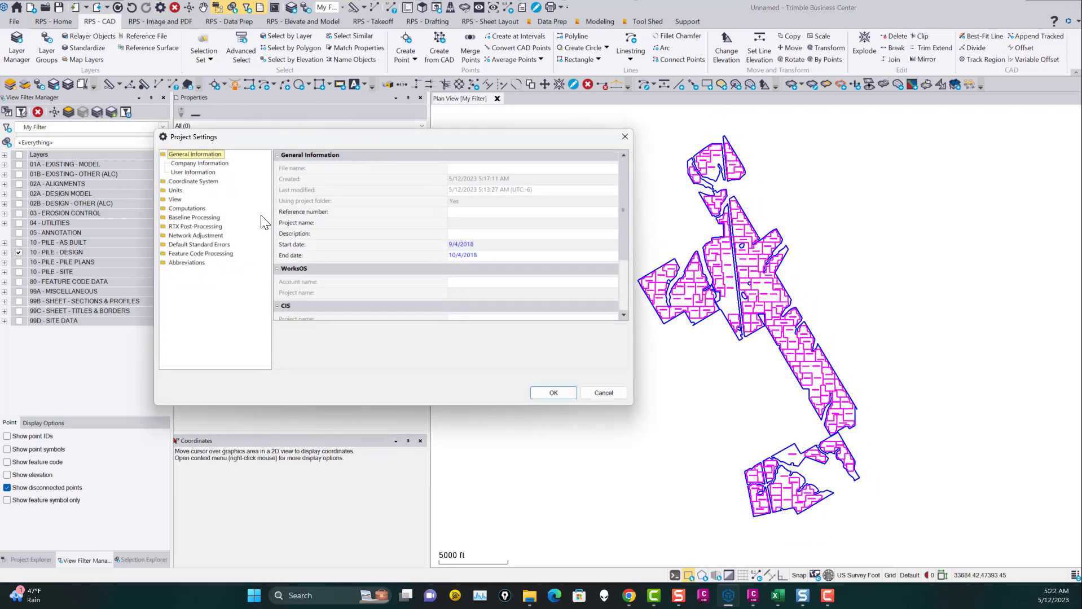
{"action": "mouse_move", "coordinate": [207, 220]}
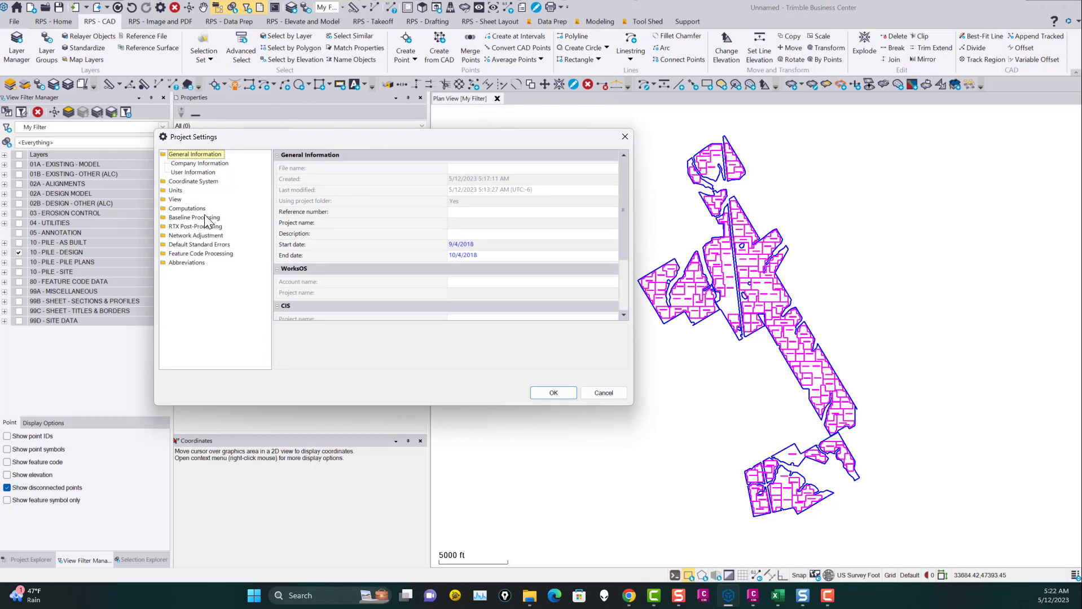
{"action": "mouse_move", "coordinate": [200, 190]}
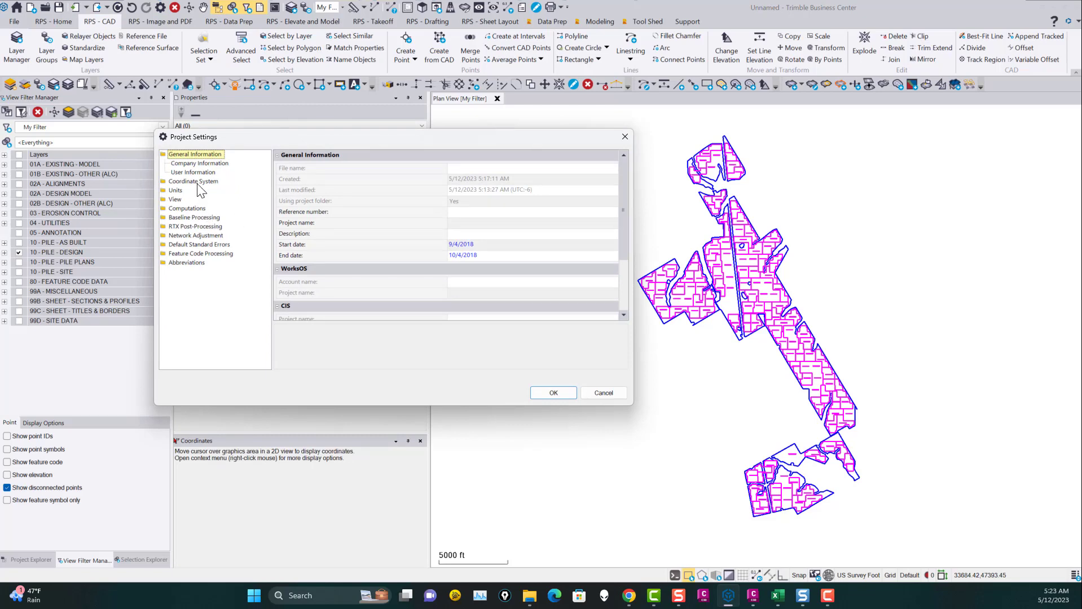
{"action": "left_click", "coordinate": [193, 163]}
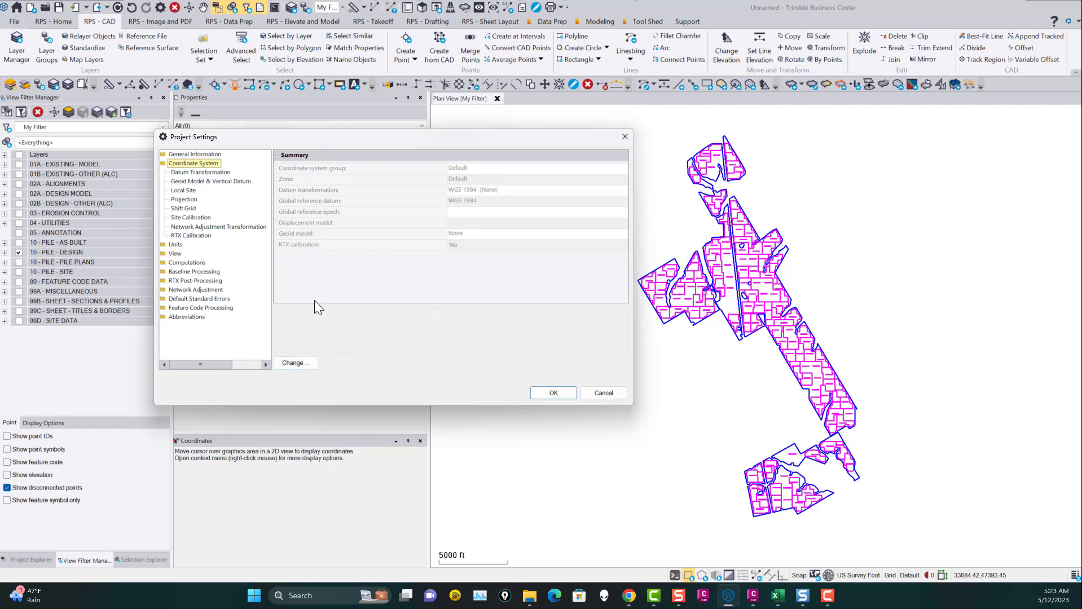
{"action": "mouse_move", "coordinate": [309, 289]}
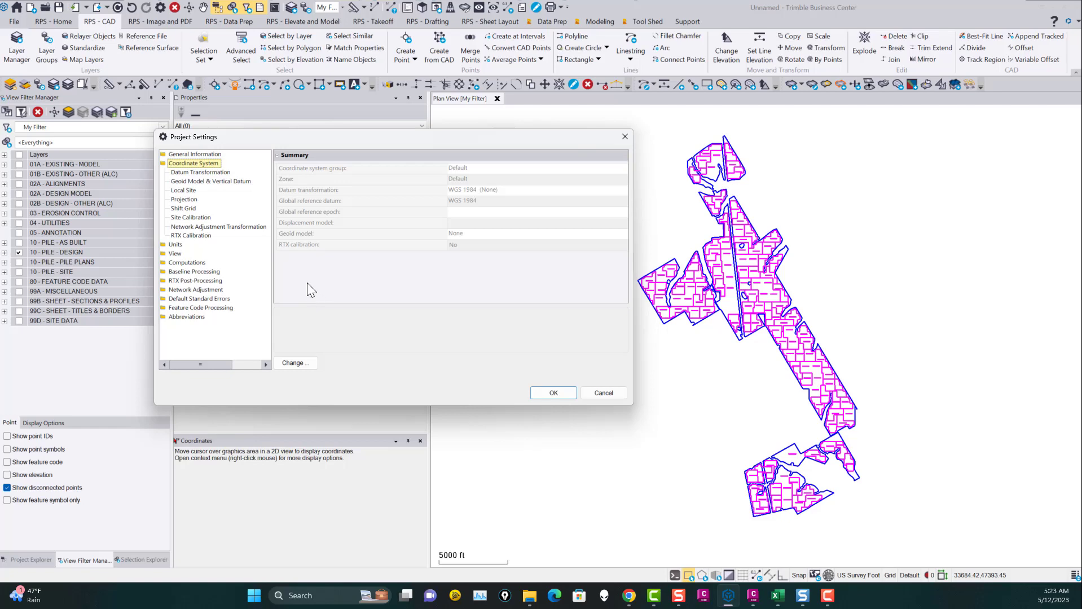
{"action": "mouse_move", "coordinate": [306, 278]}
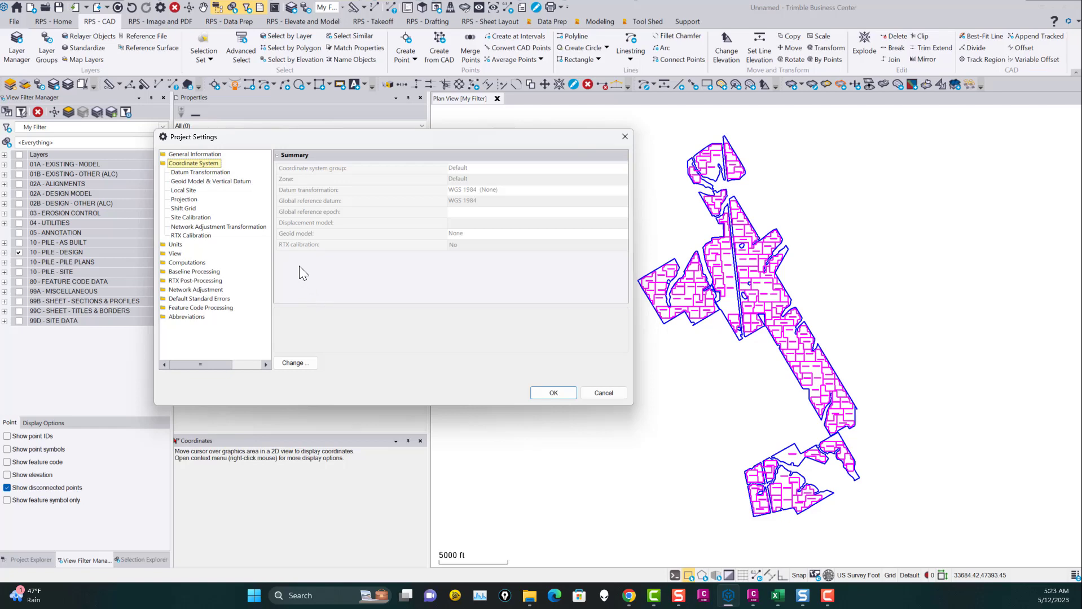
{"action": "mouse_move", "coordinate": [306, 259]}
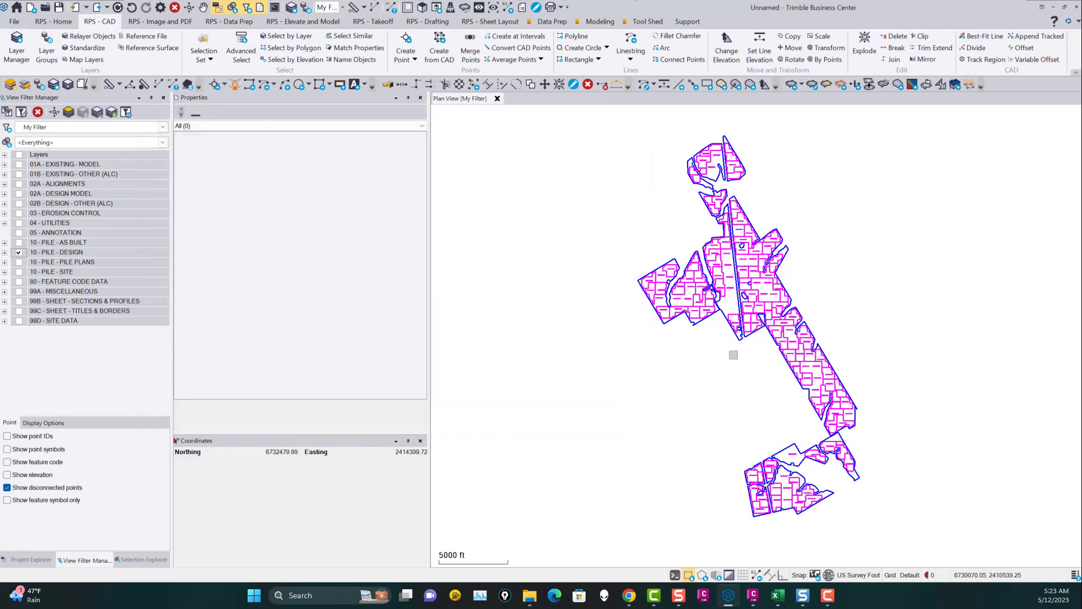
{"action": "mouse_move", "coordinate": [359, 303]}
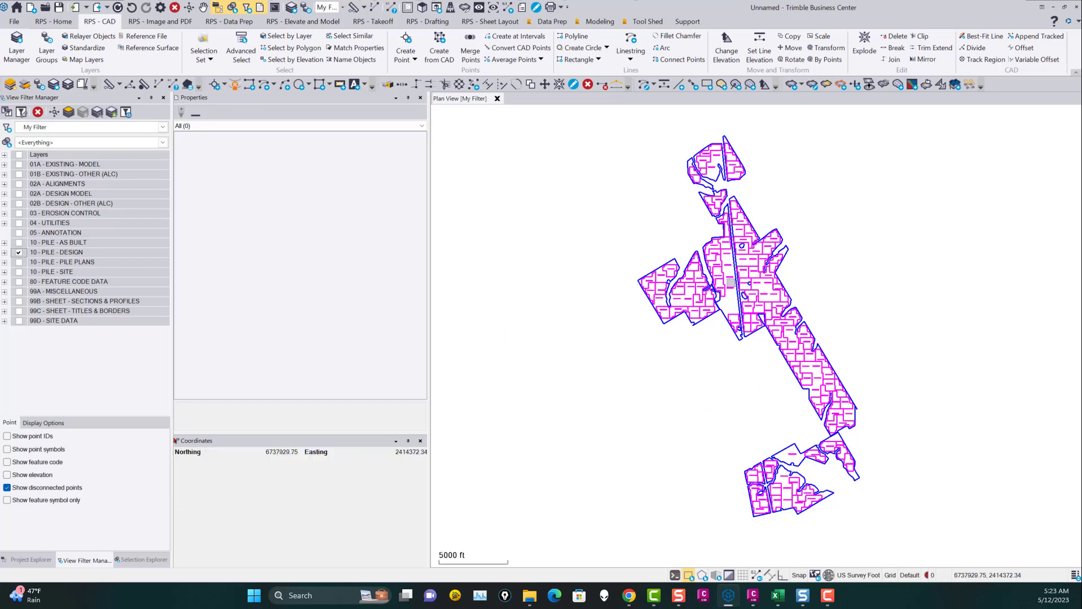
{"action": "mouse_move", "coordinate": [621, 250]}
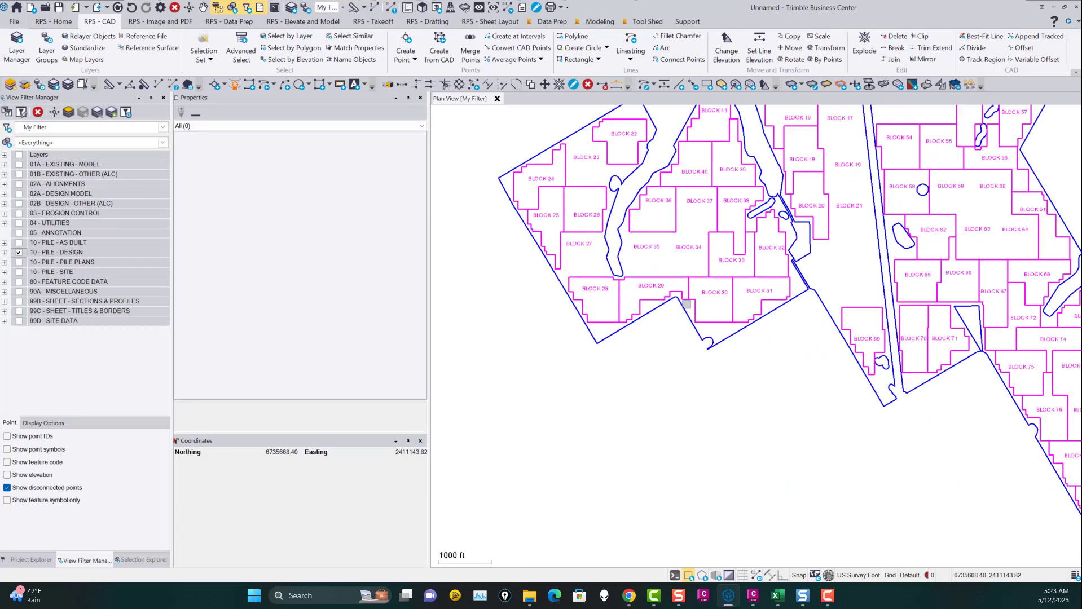
{"action": "scroll", "scroll_direction": "up", "scroll_amount": 3}
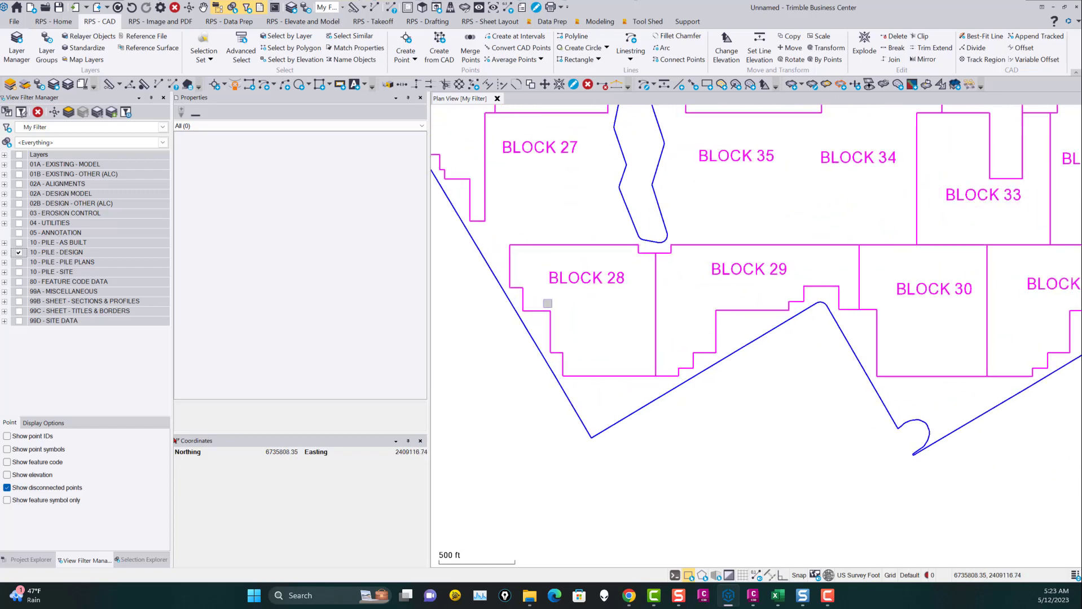
{"action": "mouse_move", "coordinate": [736, 332]}
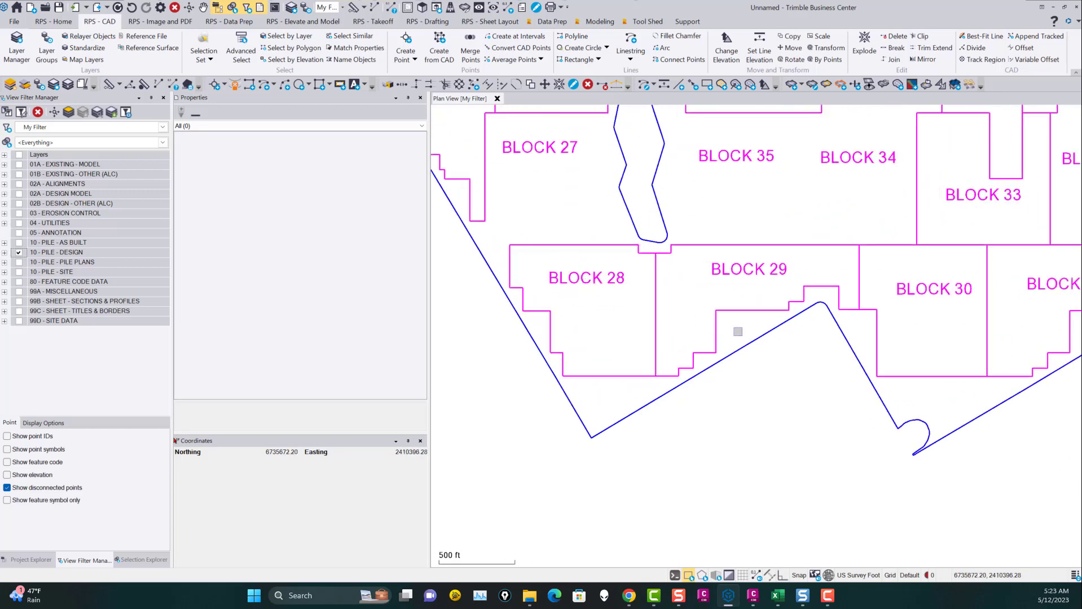
{"action": "scroll", "scroll_direction": "down", "scroll_amount": 3}
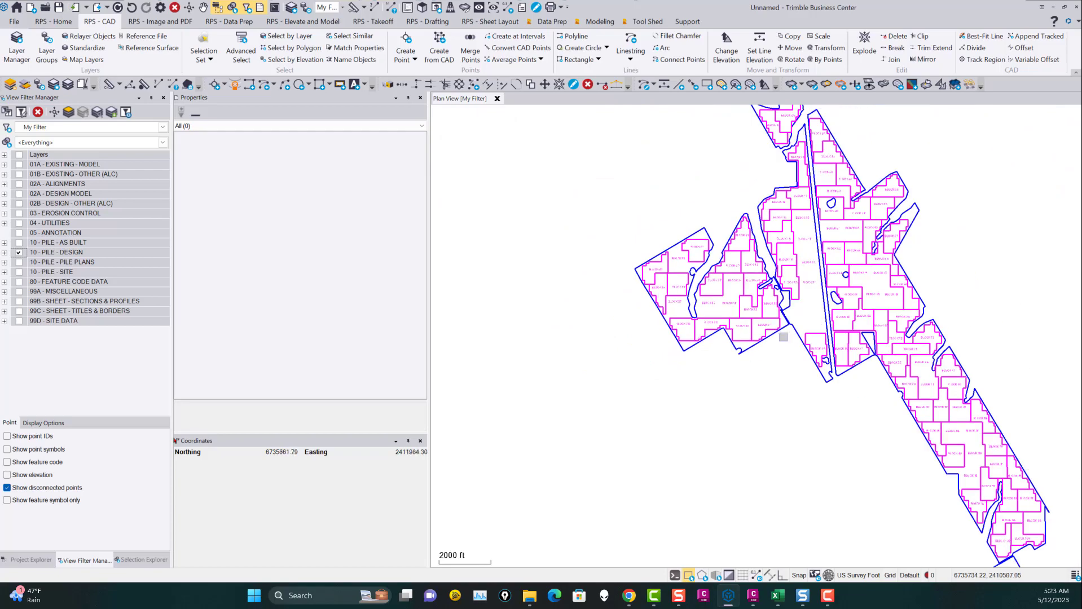
{"action": "scroll", "scroll_direction": "down", "scroll_amount": 3}
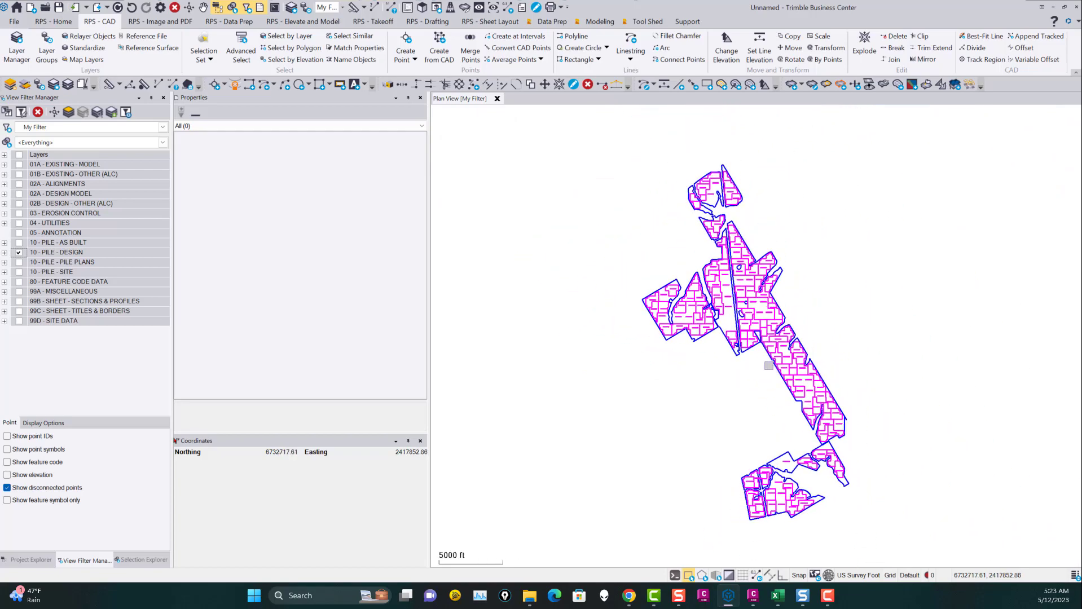
{"action": "scroll", "scroll_direction": "up", "scroll_amount": 3}
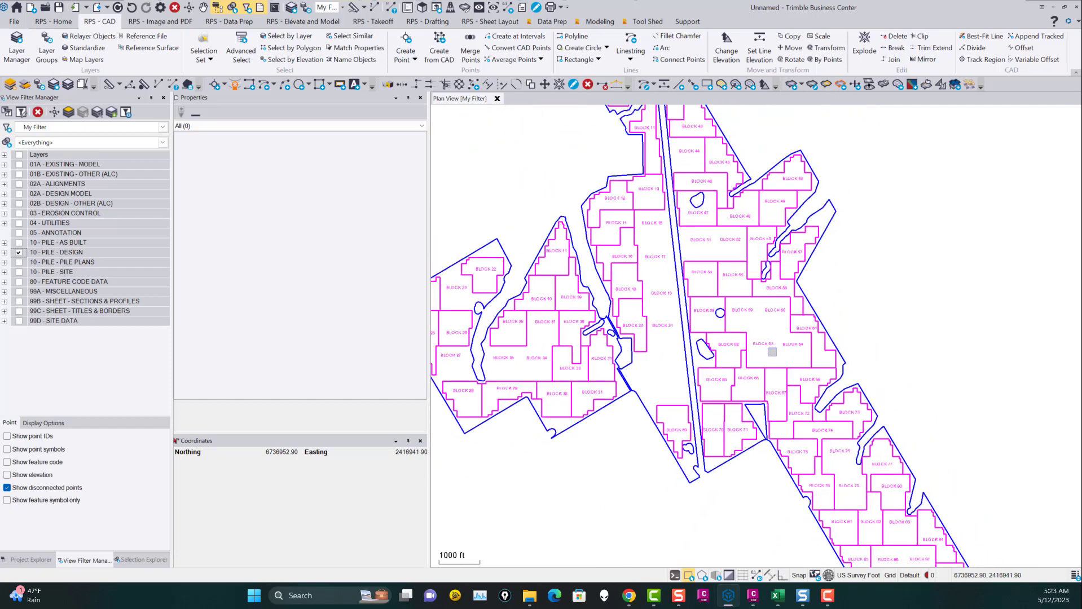
{"action": "mouse_move", "coordinate": [717, 343]}
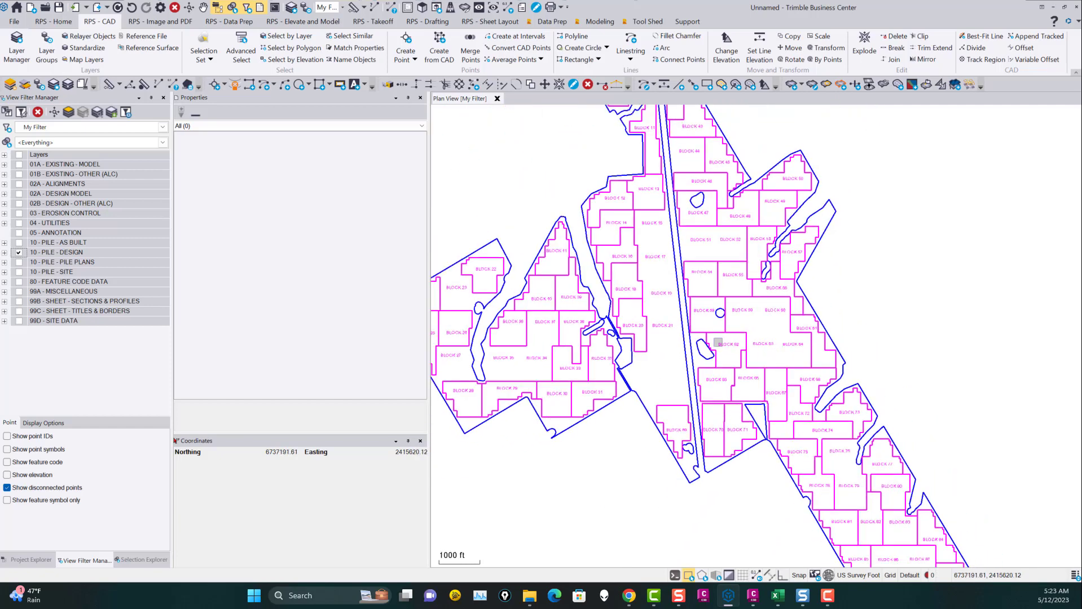
{"action": "scroll", "scroll_direction": "down", "scroll_amount": 3}
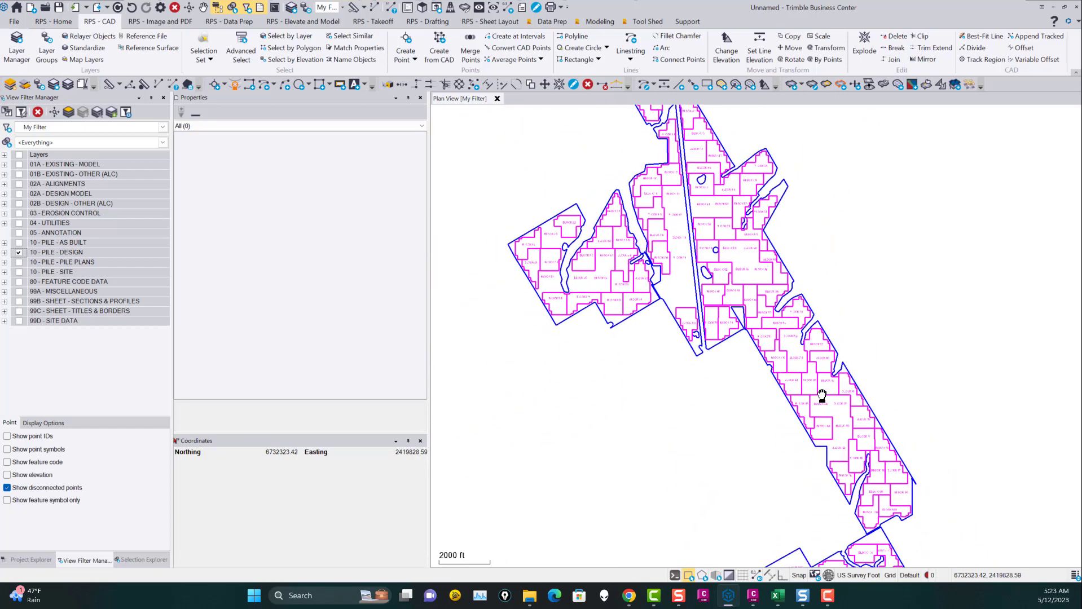
{"action": "scroll", "scroll_direction": "down", "scroll_amount": 3}
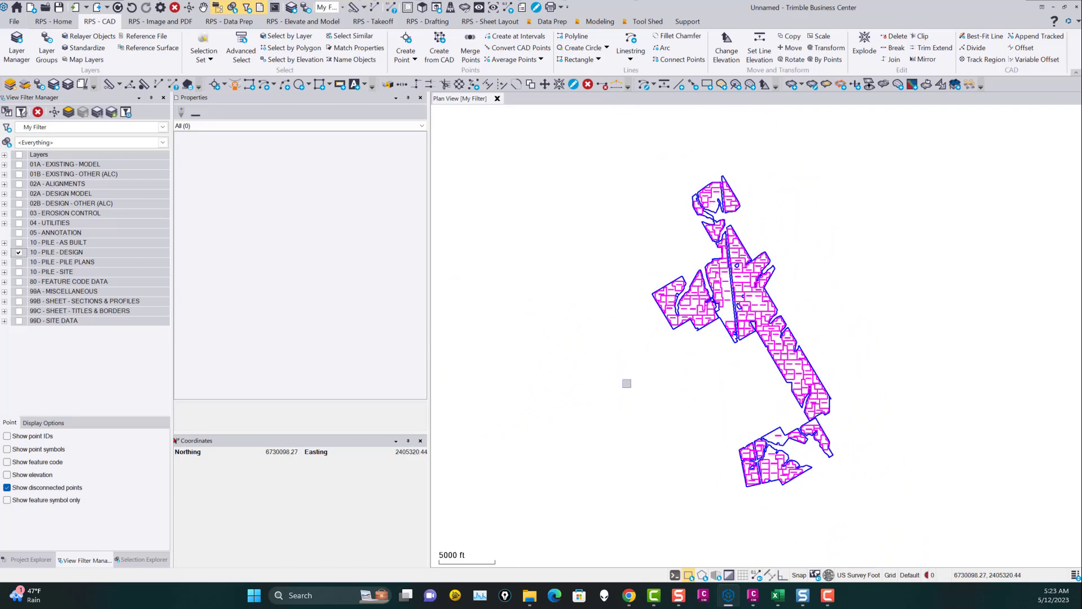
{"action": "mouse_move", "coordinate": [907, 396]}
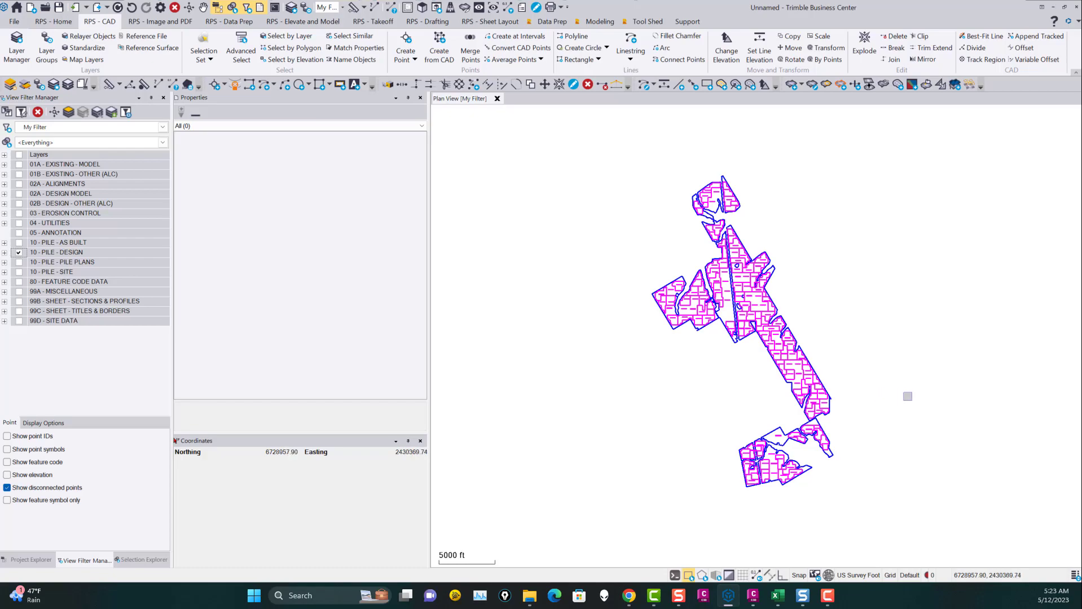